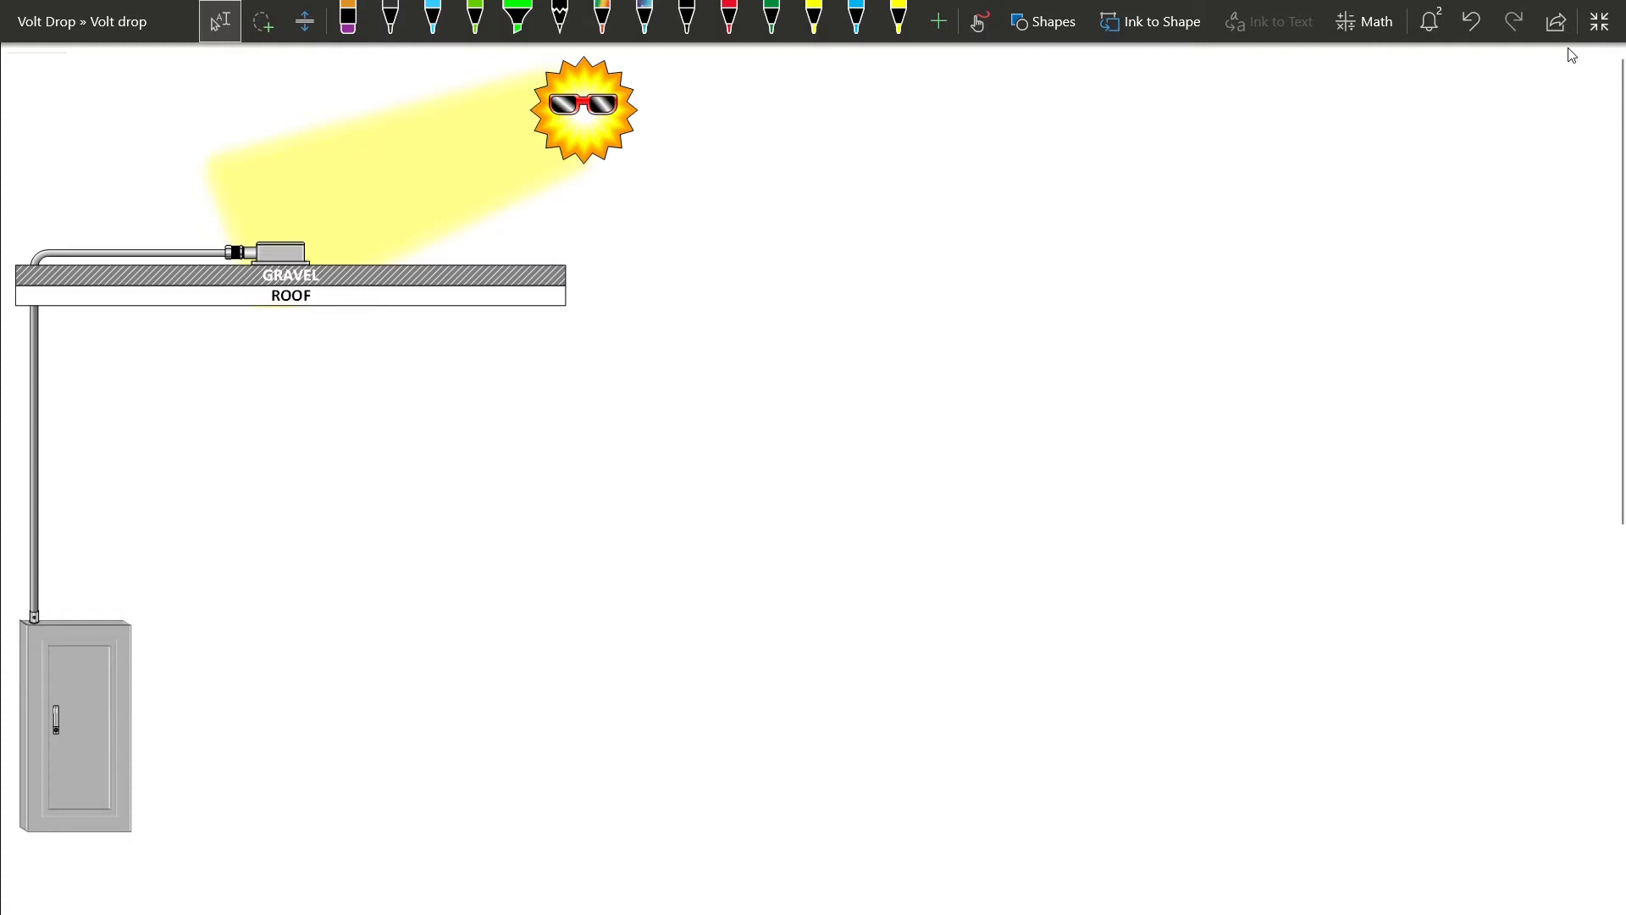
Write 60°C in red ink under the sun, then switch to black ink for the 75 note
left_click(730, 20)
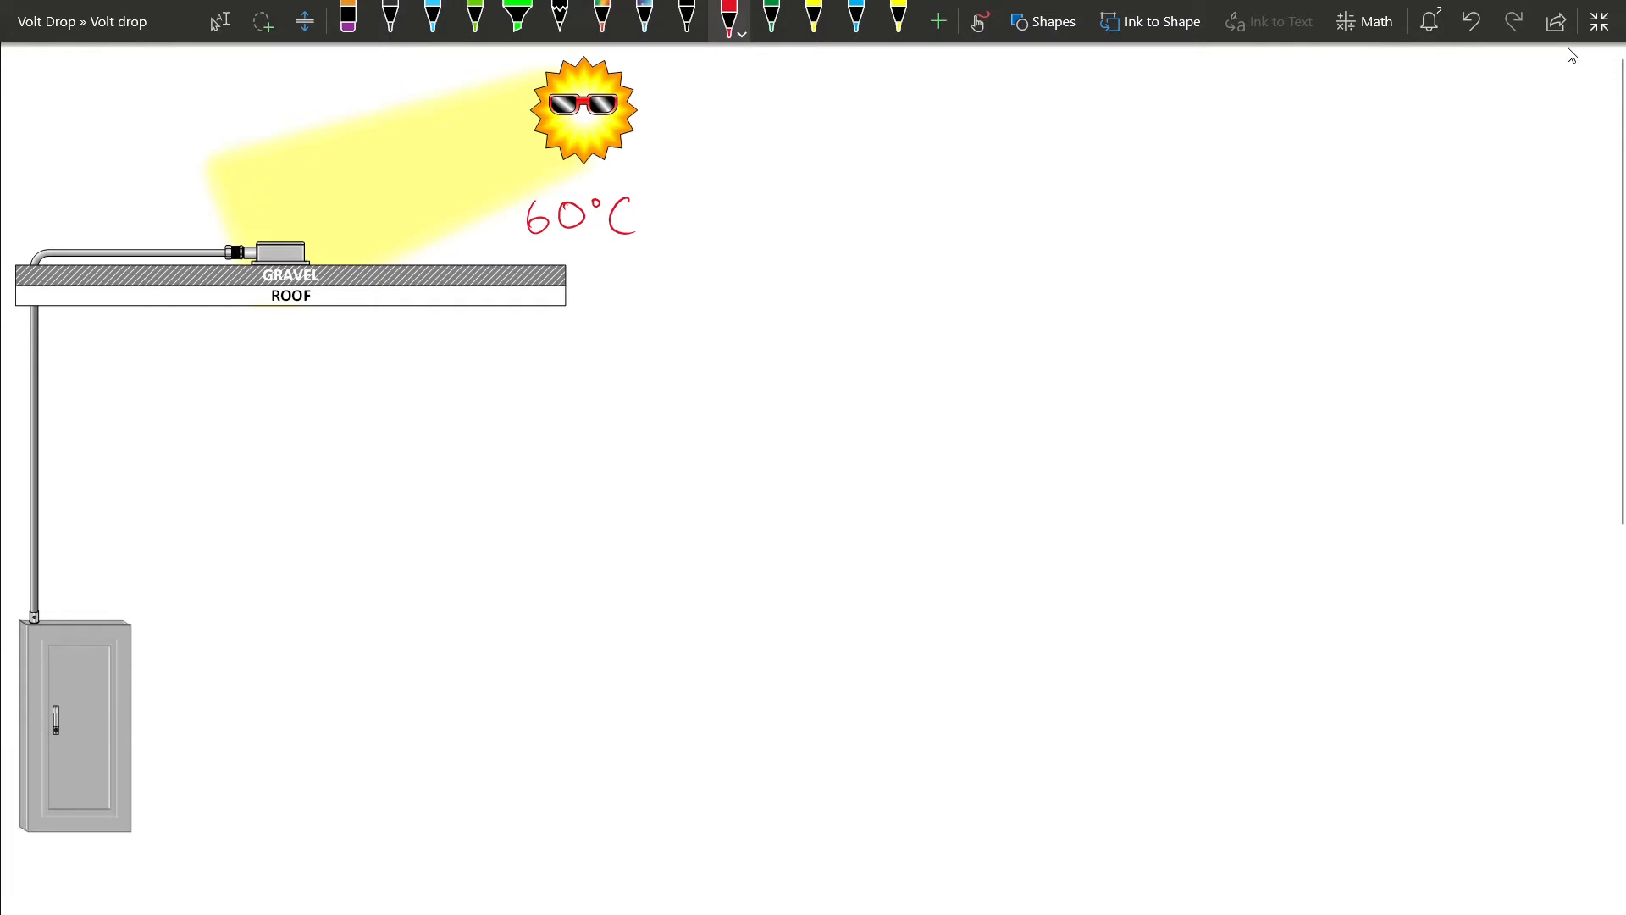
left_click(687, 19)
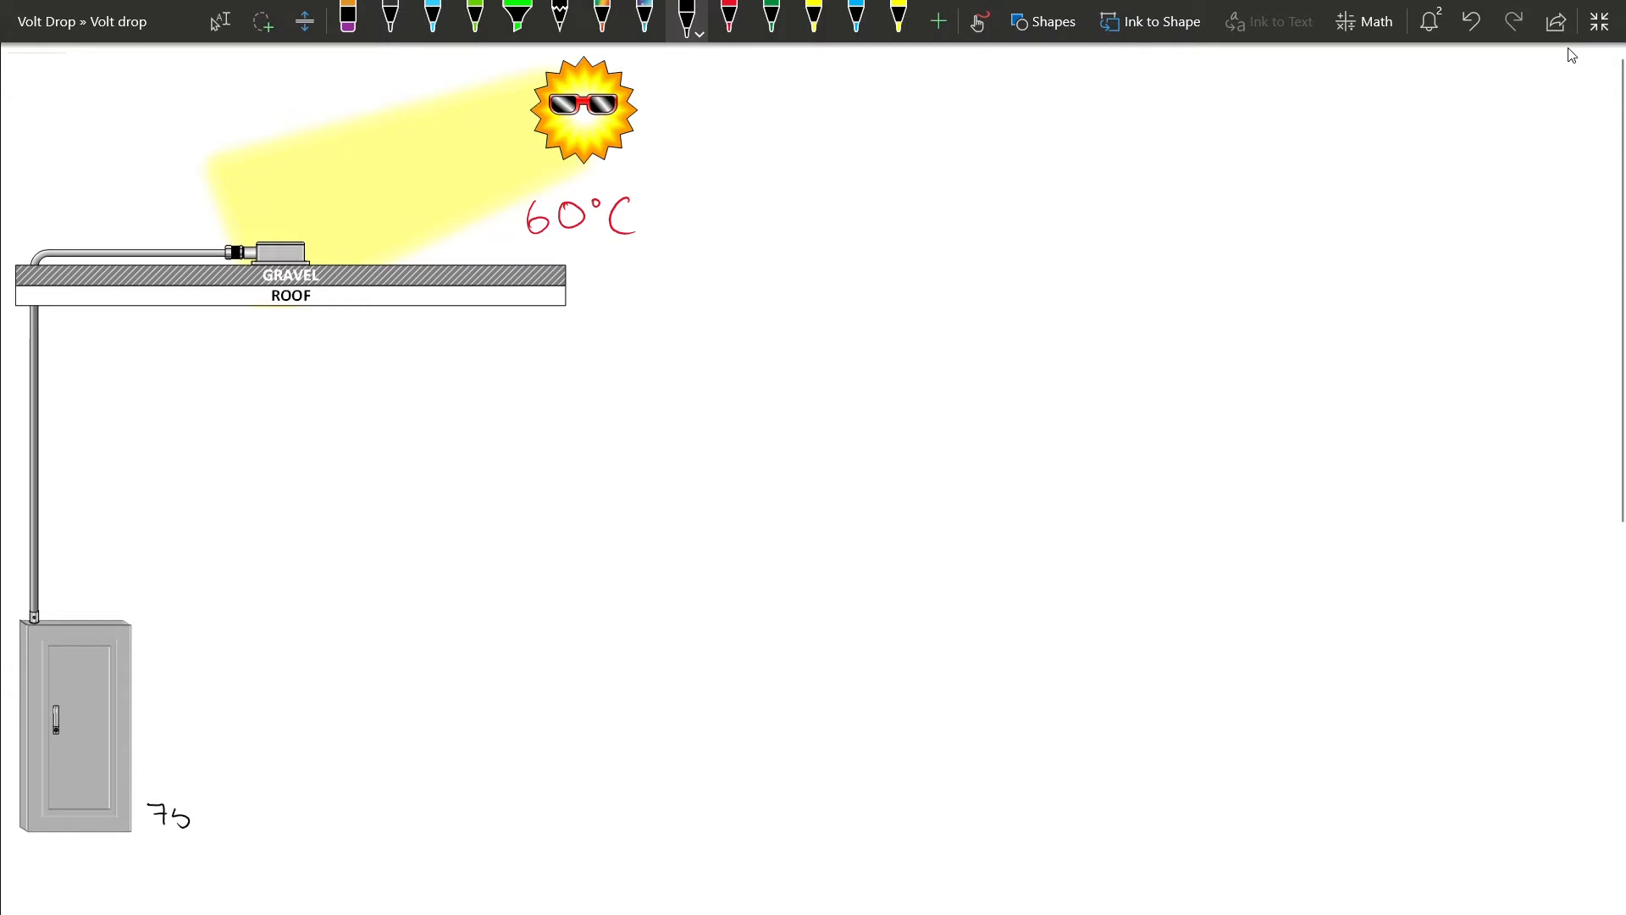
Label the panel and rooftop box 75°, underline 60°C, and write 55A under the roof
type("°Π.")
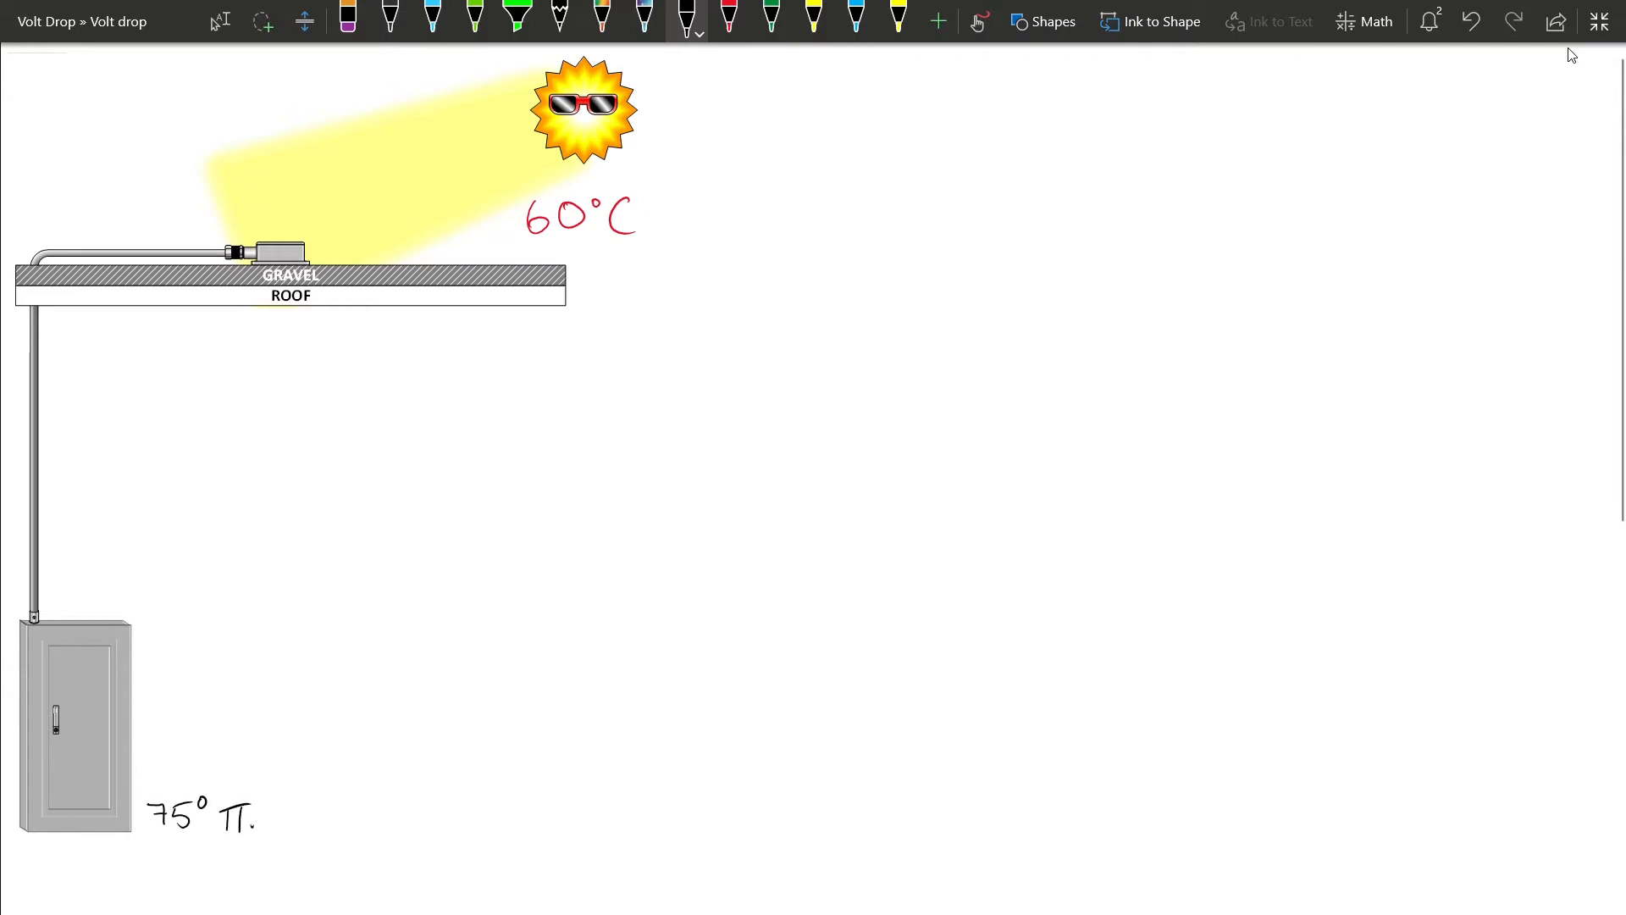
left_click_drag(337, 255, 355, 228)
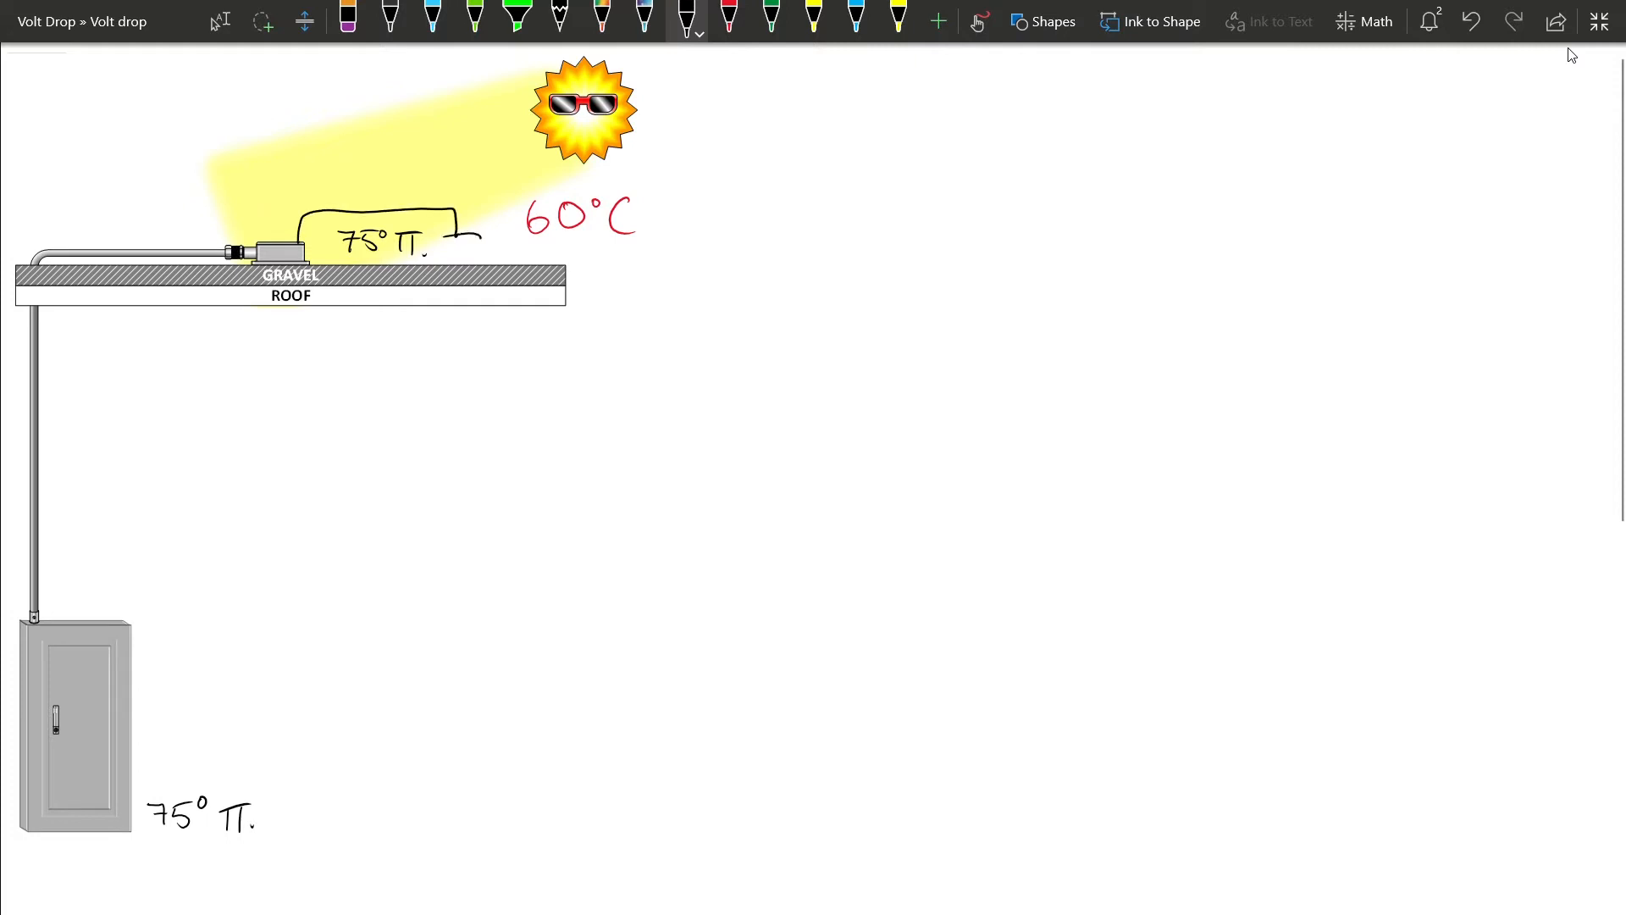
left_click_drag(452, 223, 477, 260)
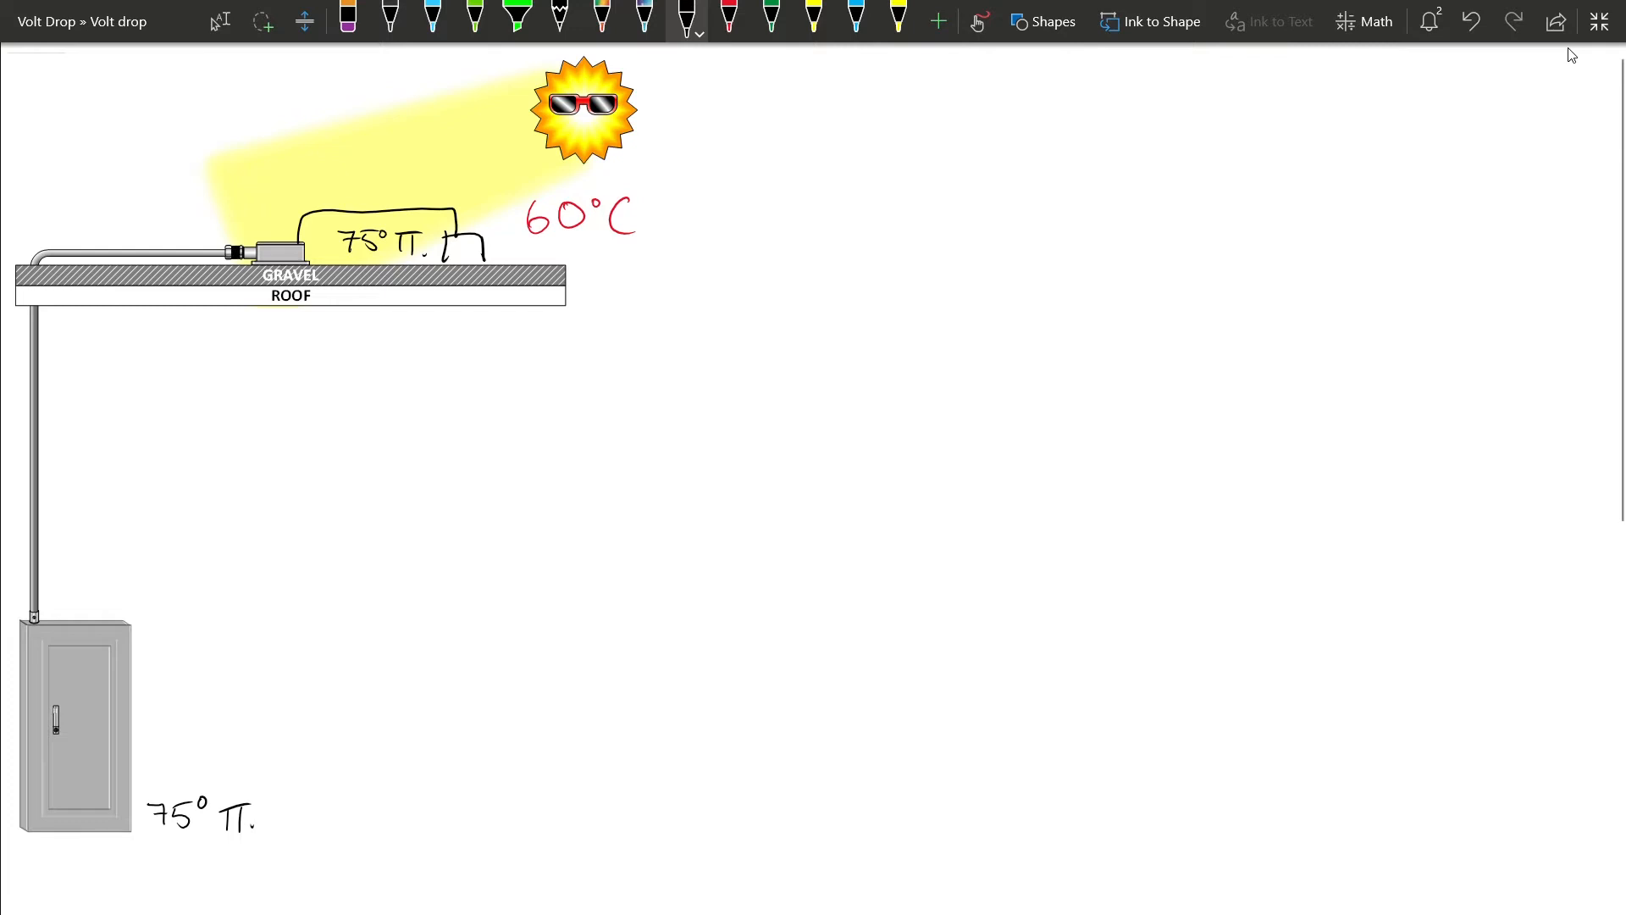
left_click_drag(529, 239, 611, 240)
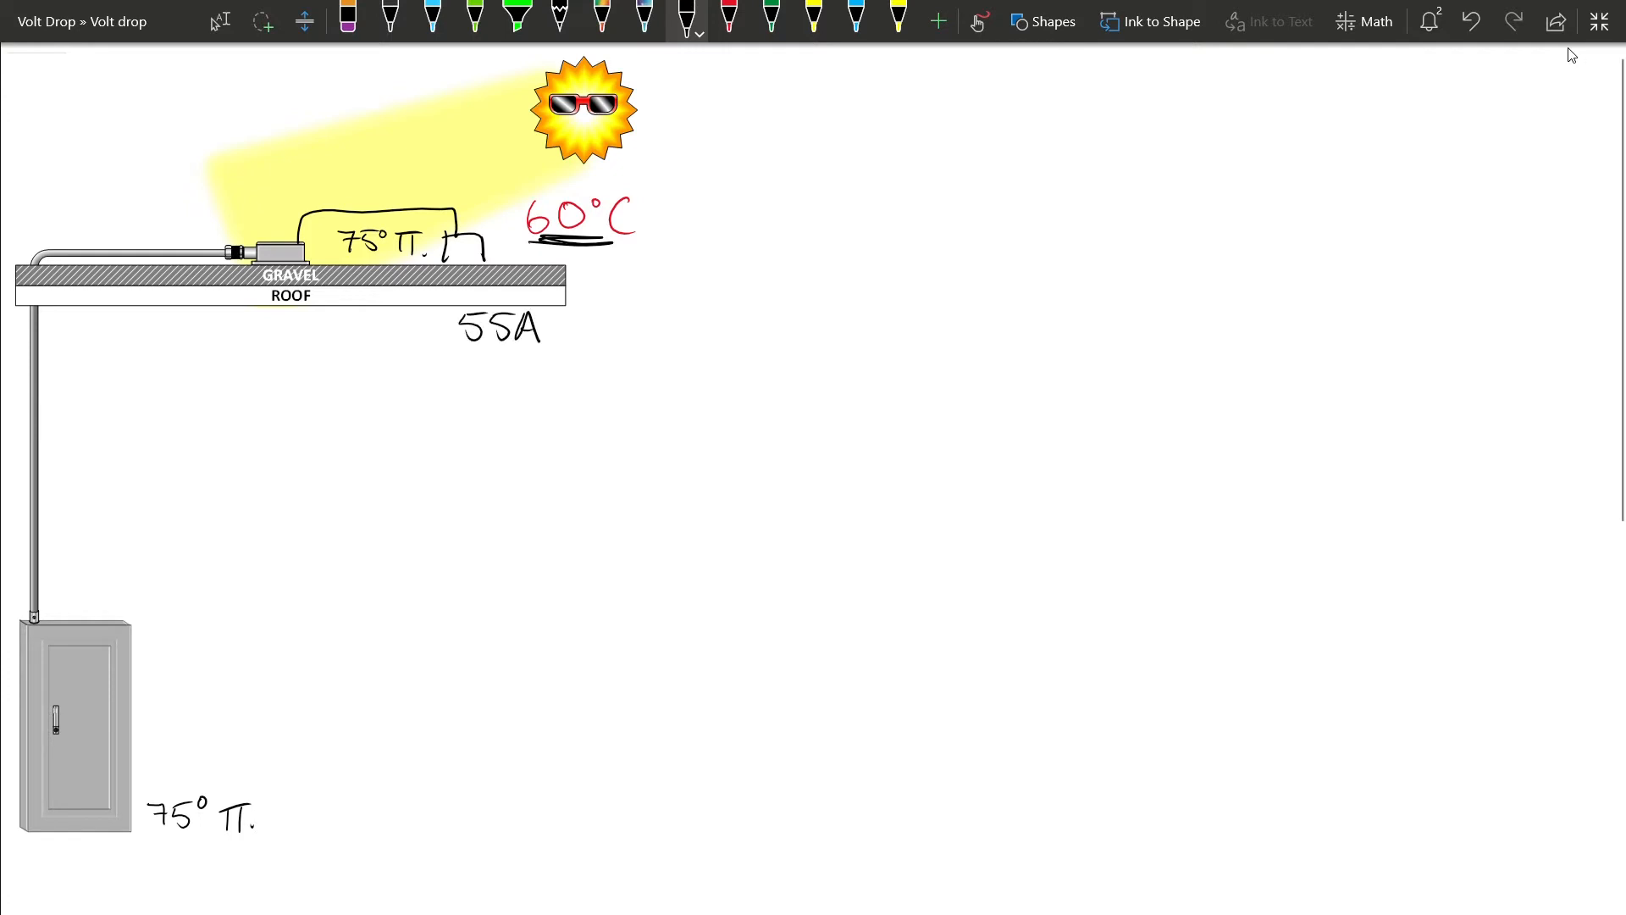
Handwrite 240v., RW75 and Normal Branch CCT, T2 (75°) = #6awg beneath the roof
type("240v.")
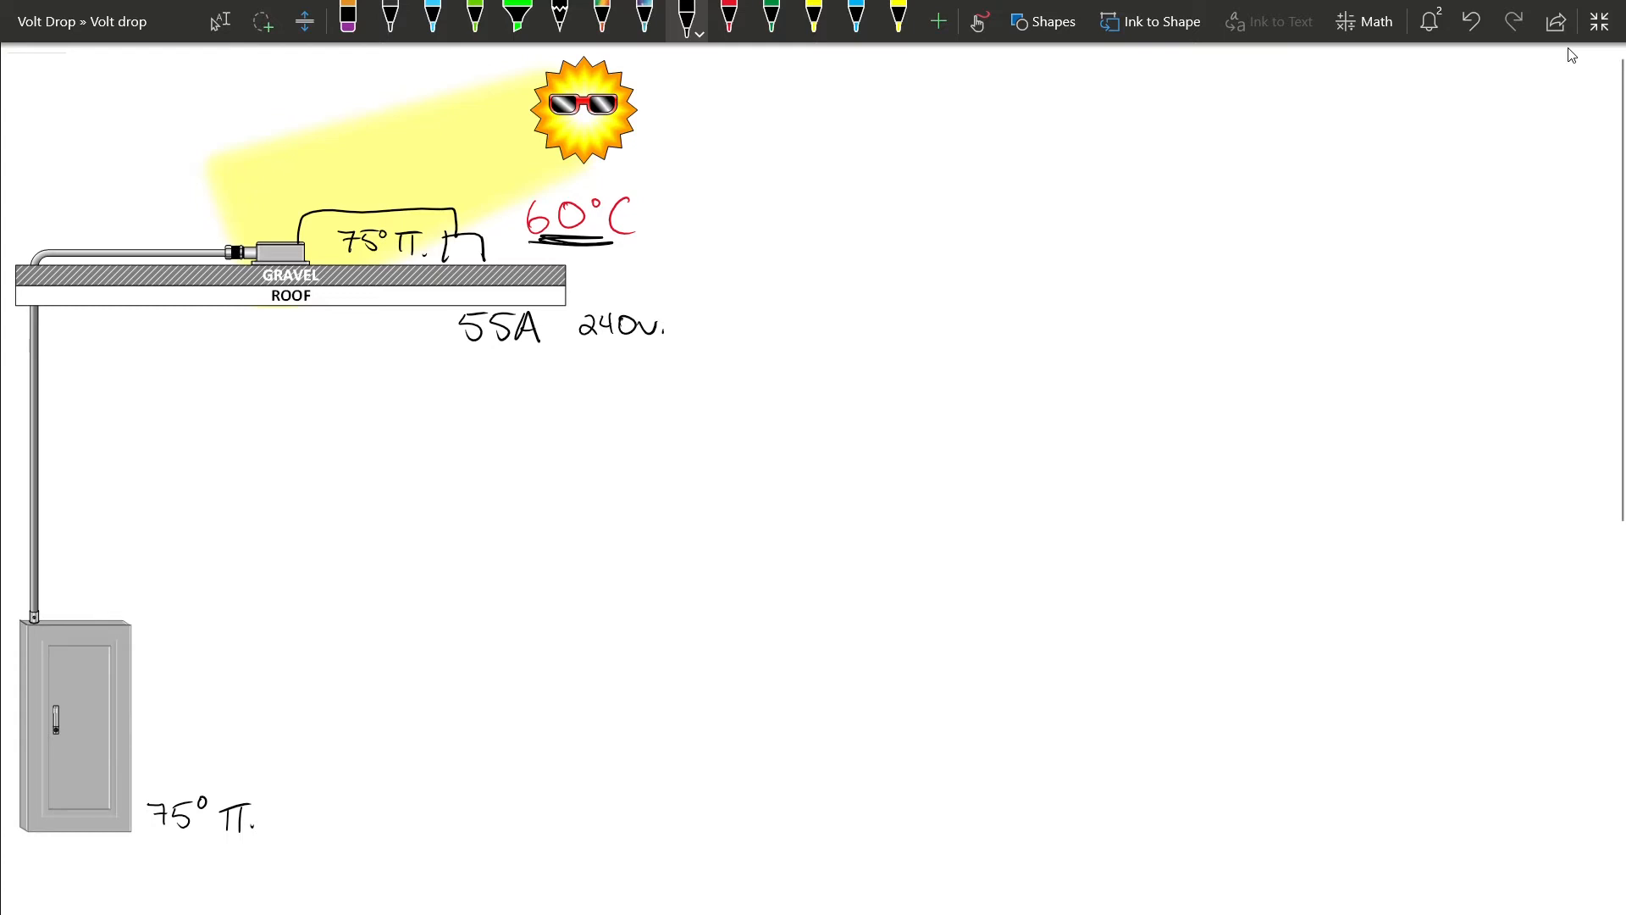
type("Rw75")
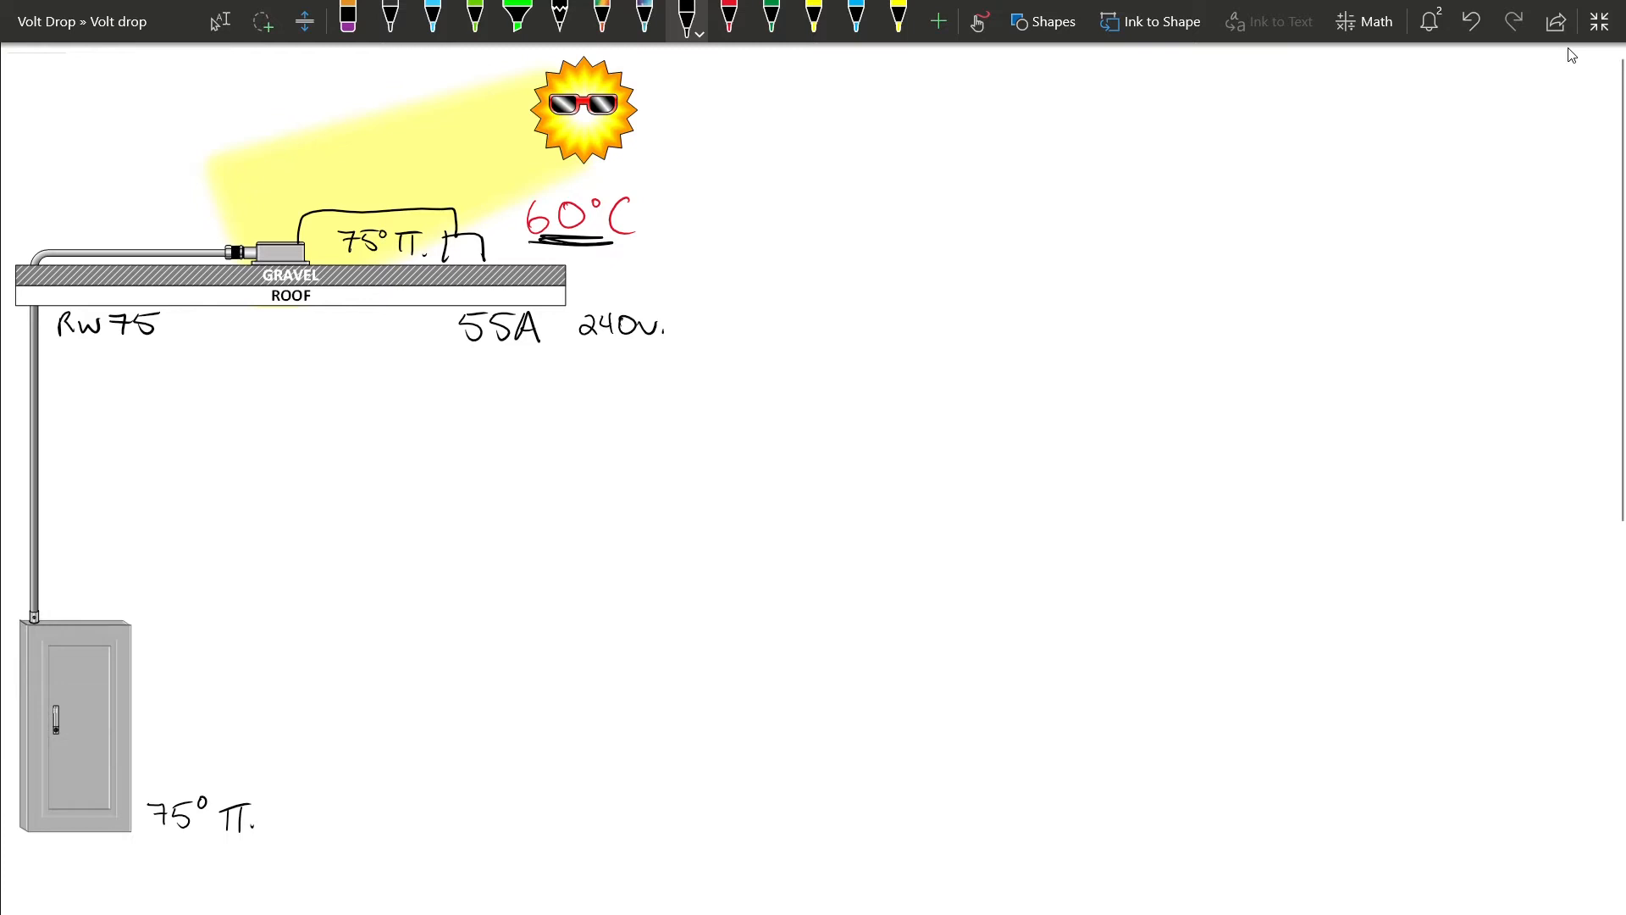
type("Normal Branch CCT")
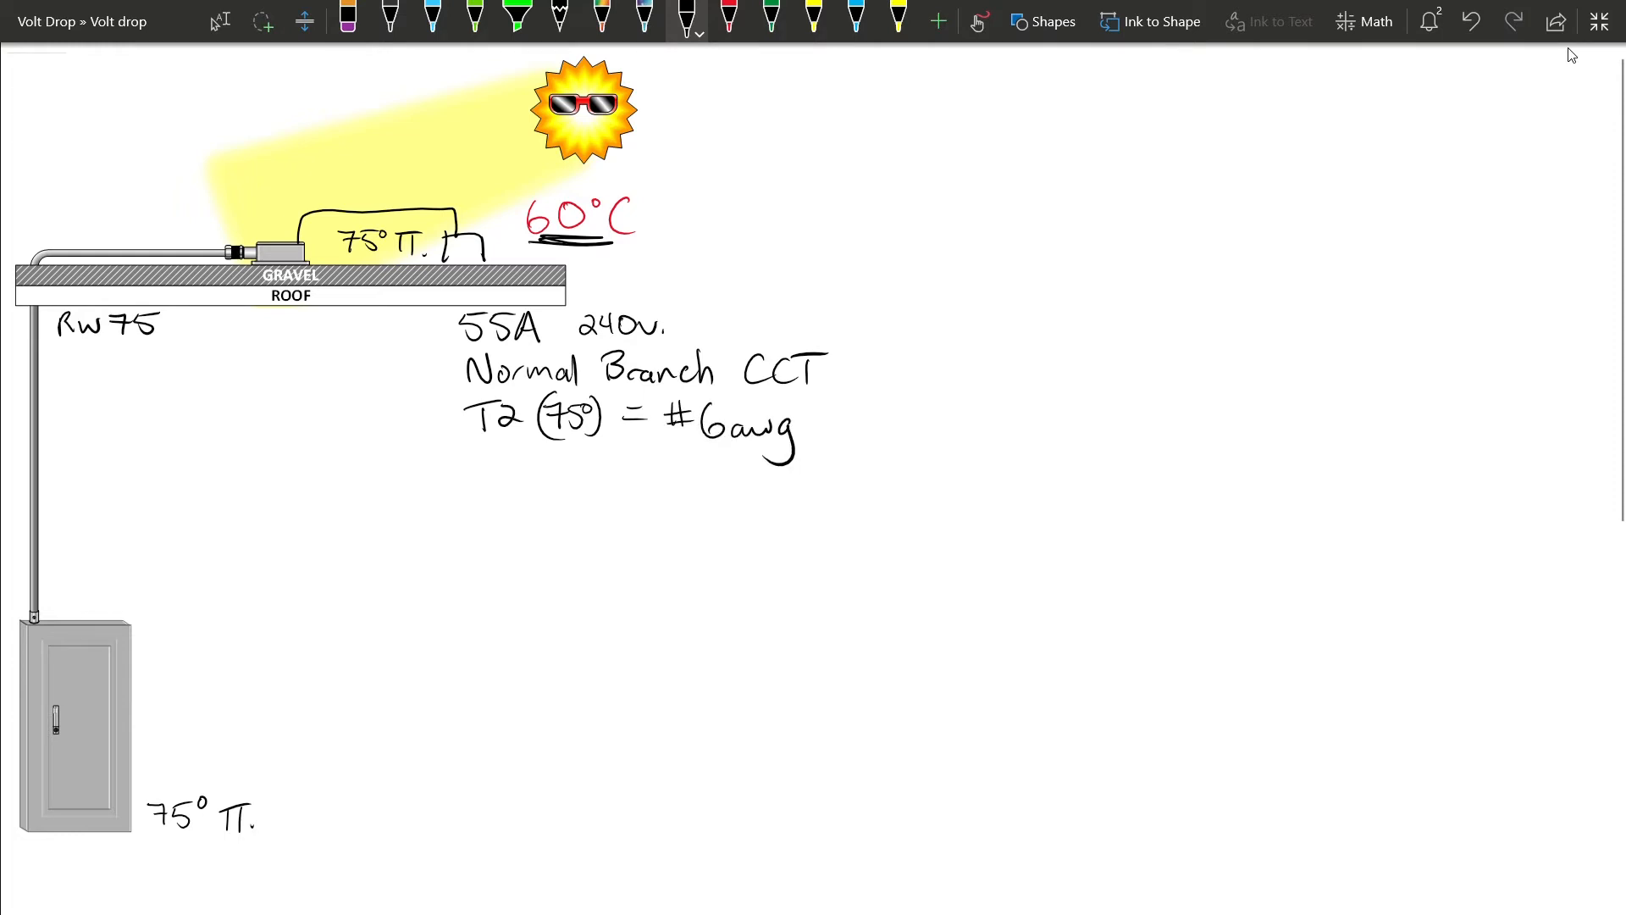
Annotate #6awg with <65A> and add the 4-004 7) b) i) → T5A reference line
type("65A>.")
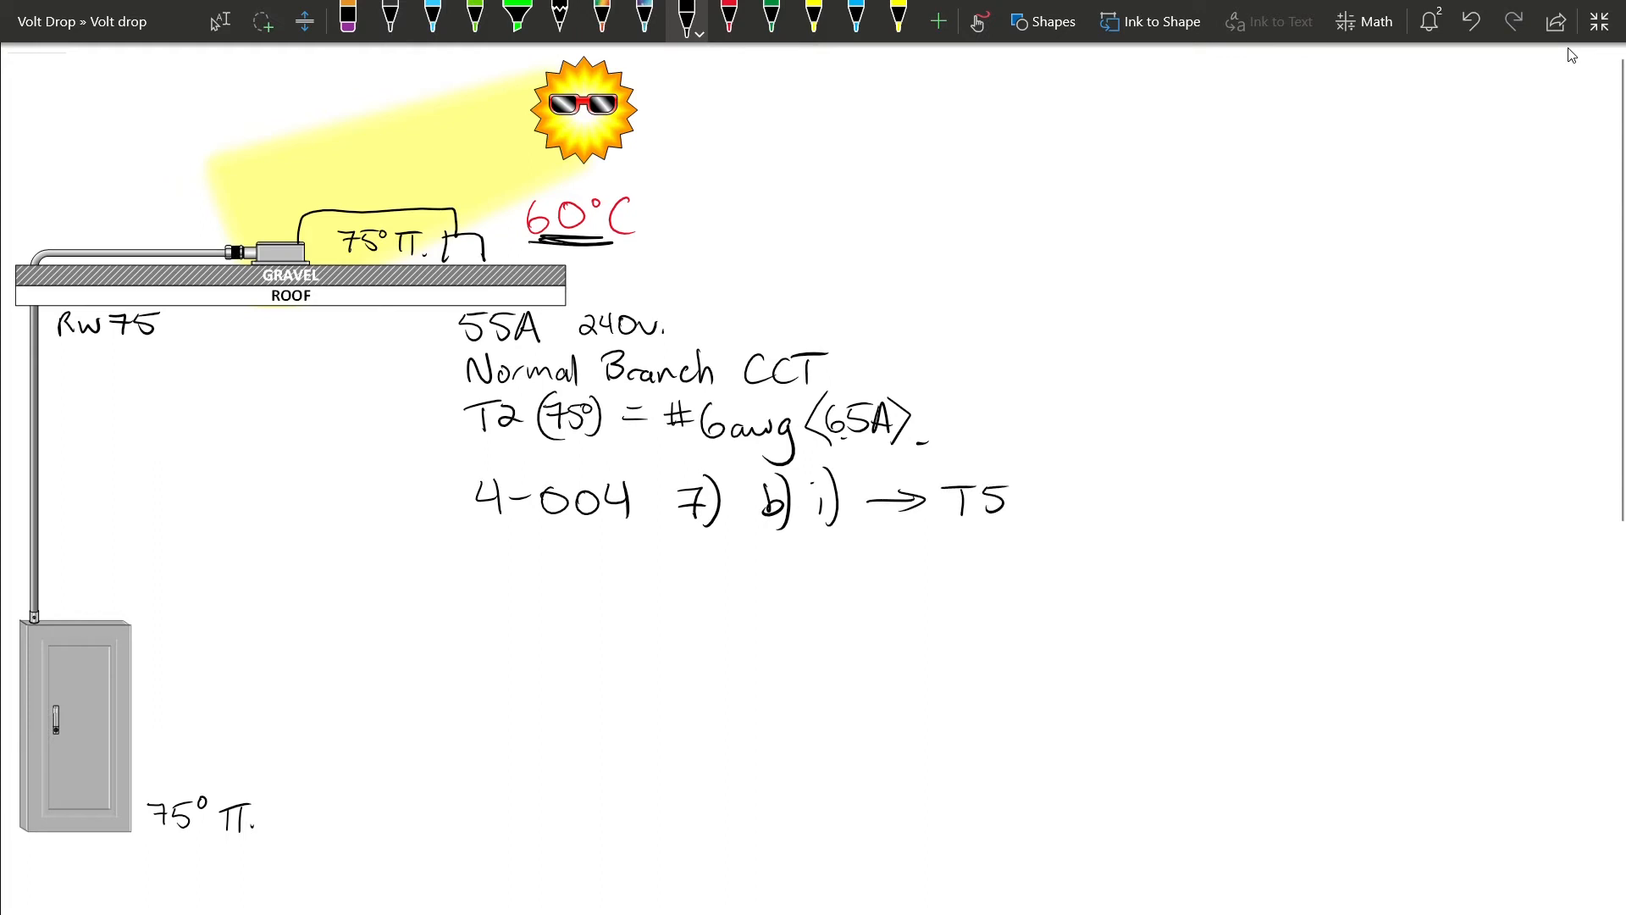
type("A")
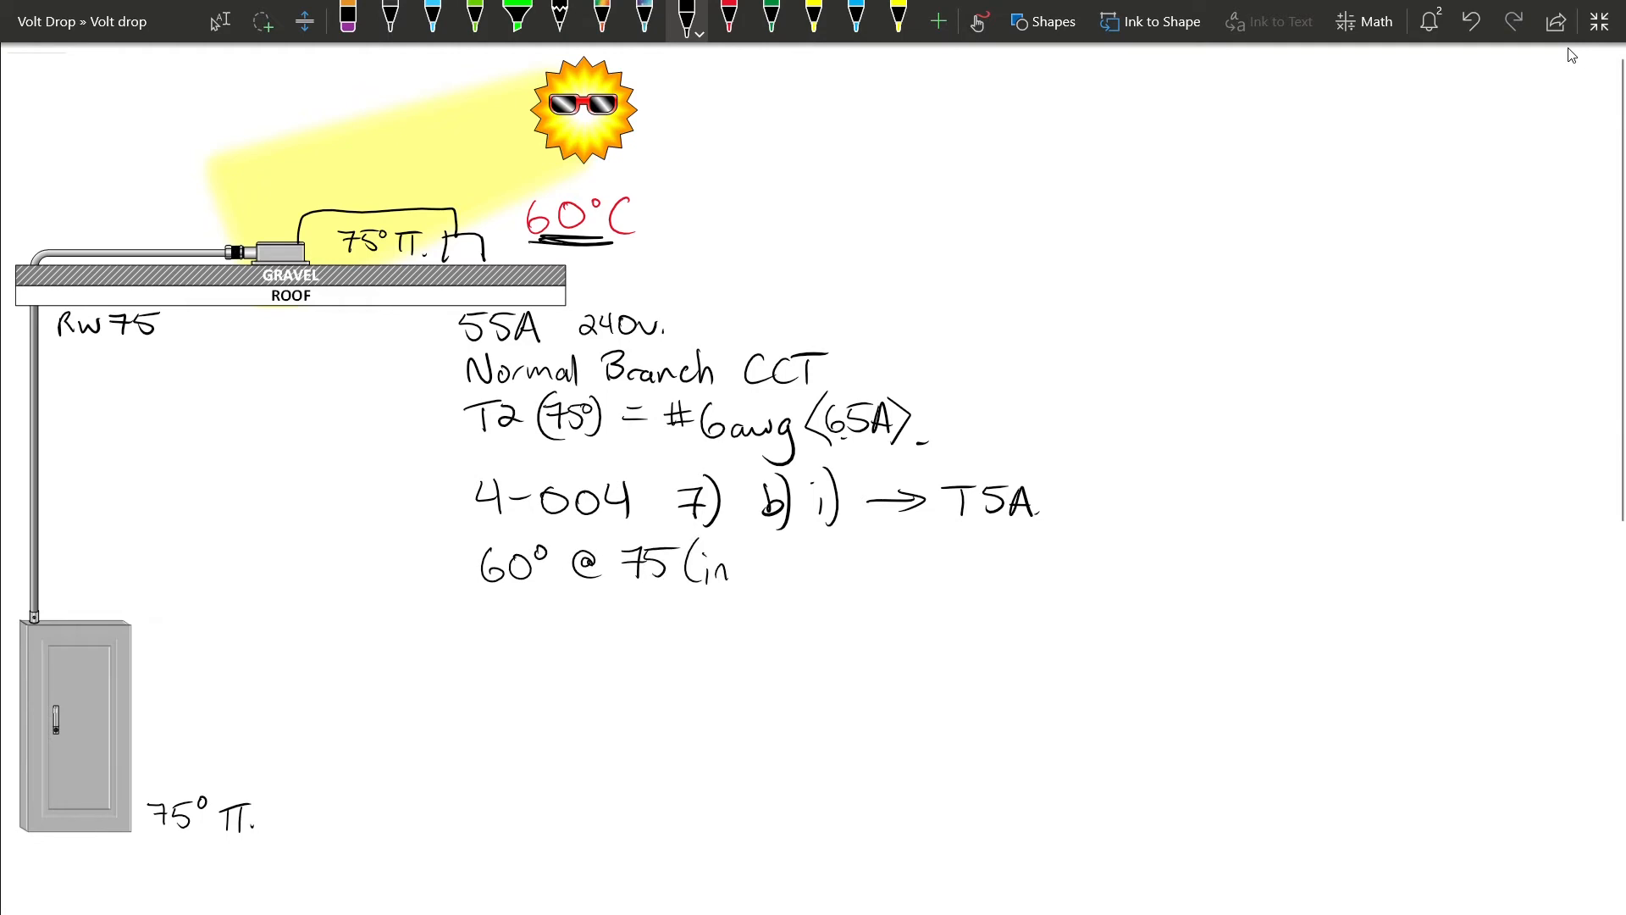
Complete the correction line as 60° @ 75 (insulation) = .58
type("sulation). = .5")
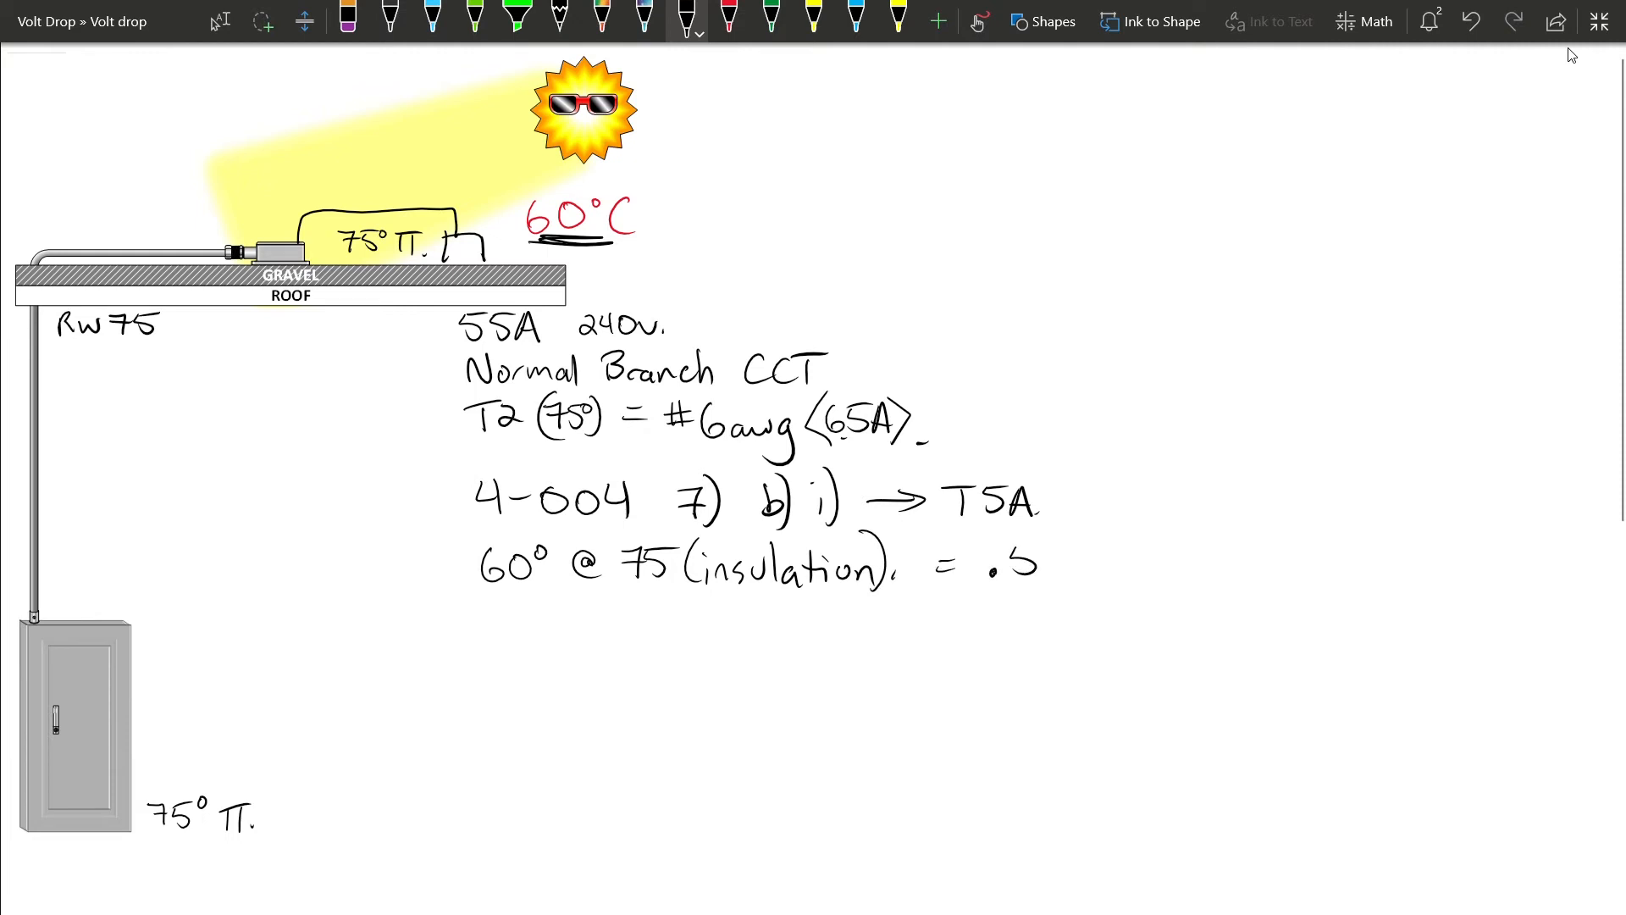
type("8")
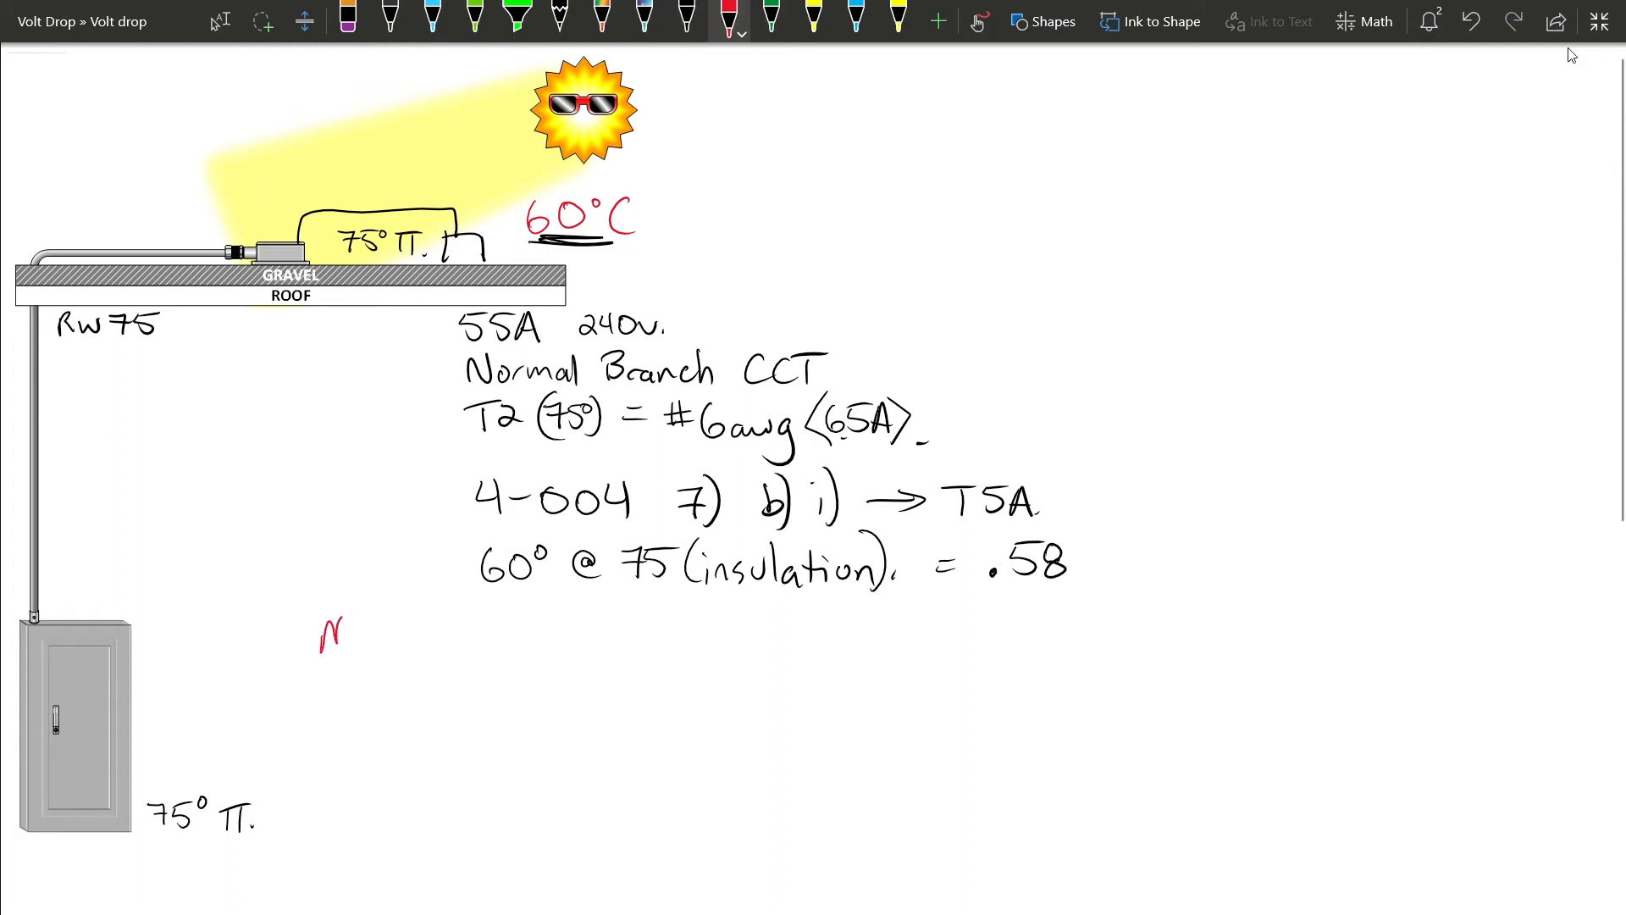
Write the red Method 1 heading and the line #6 (65A) × .58 = 37.7A
type("Method 1")
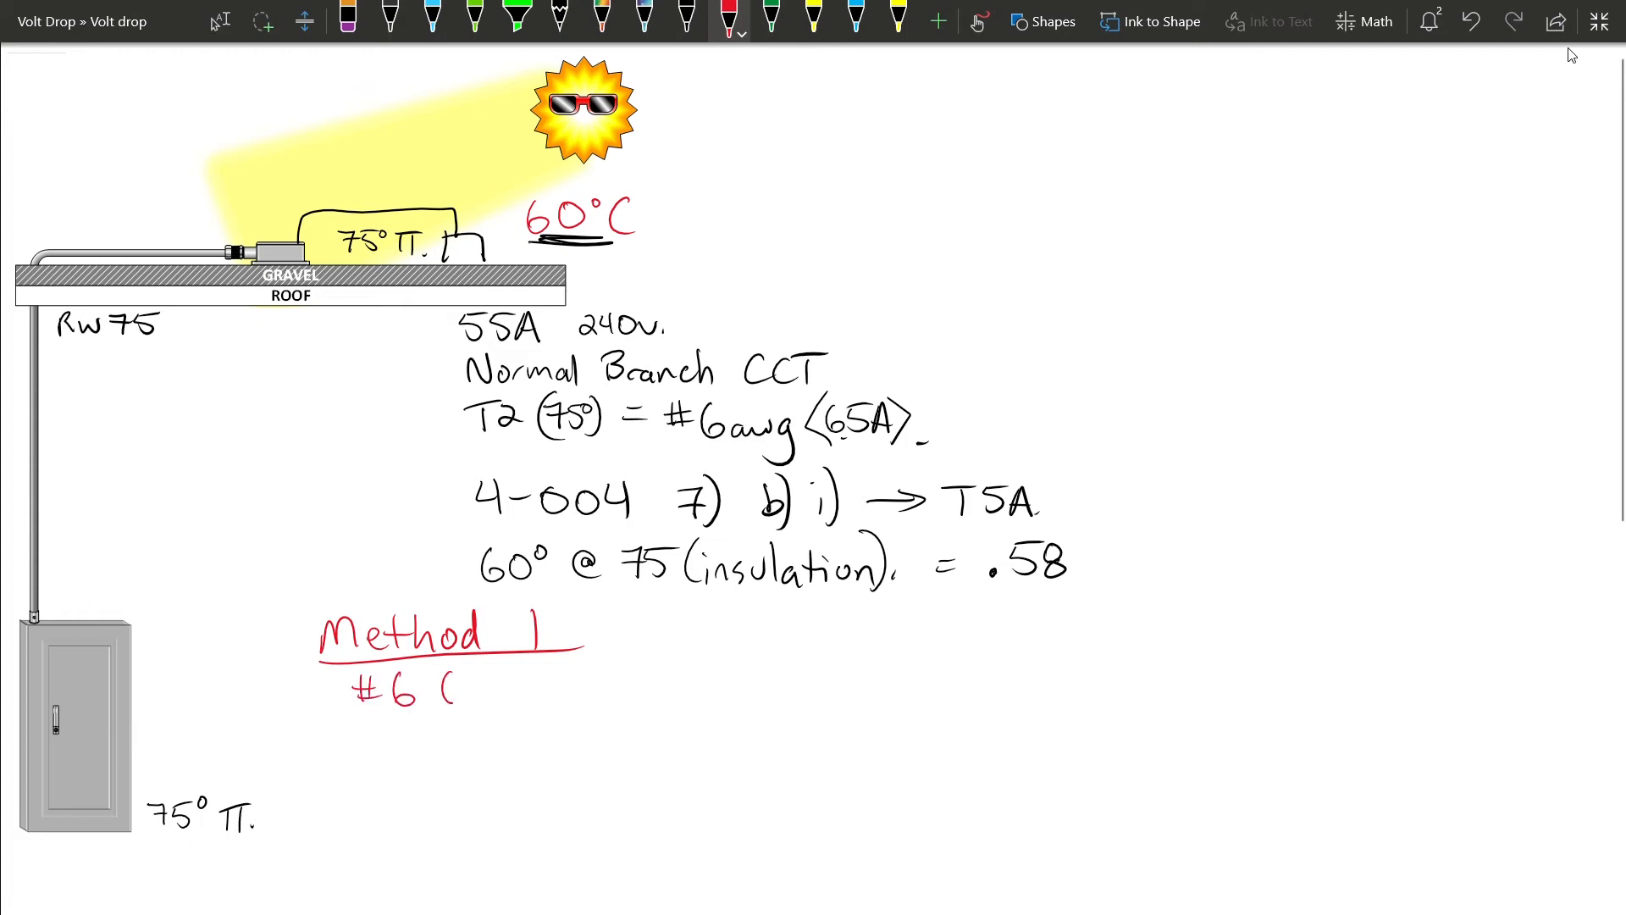
type("65A>")
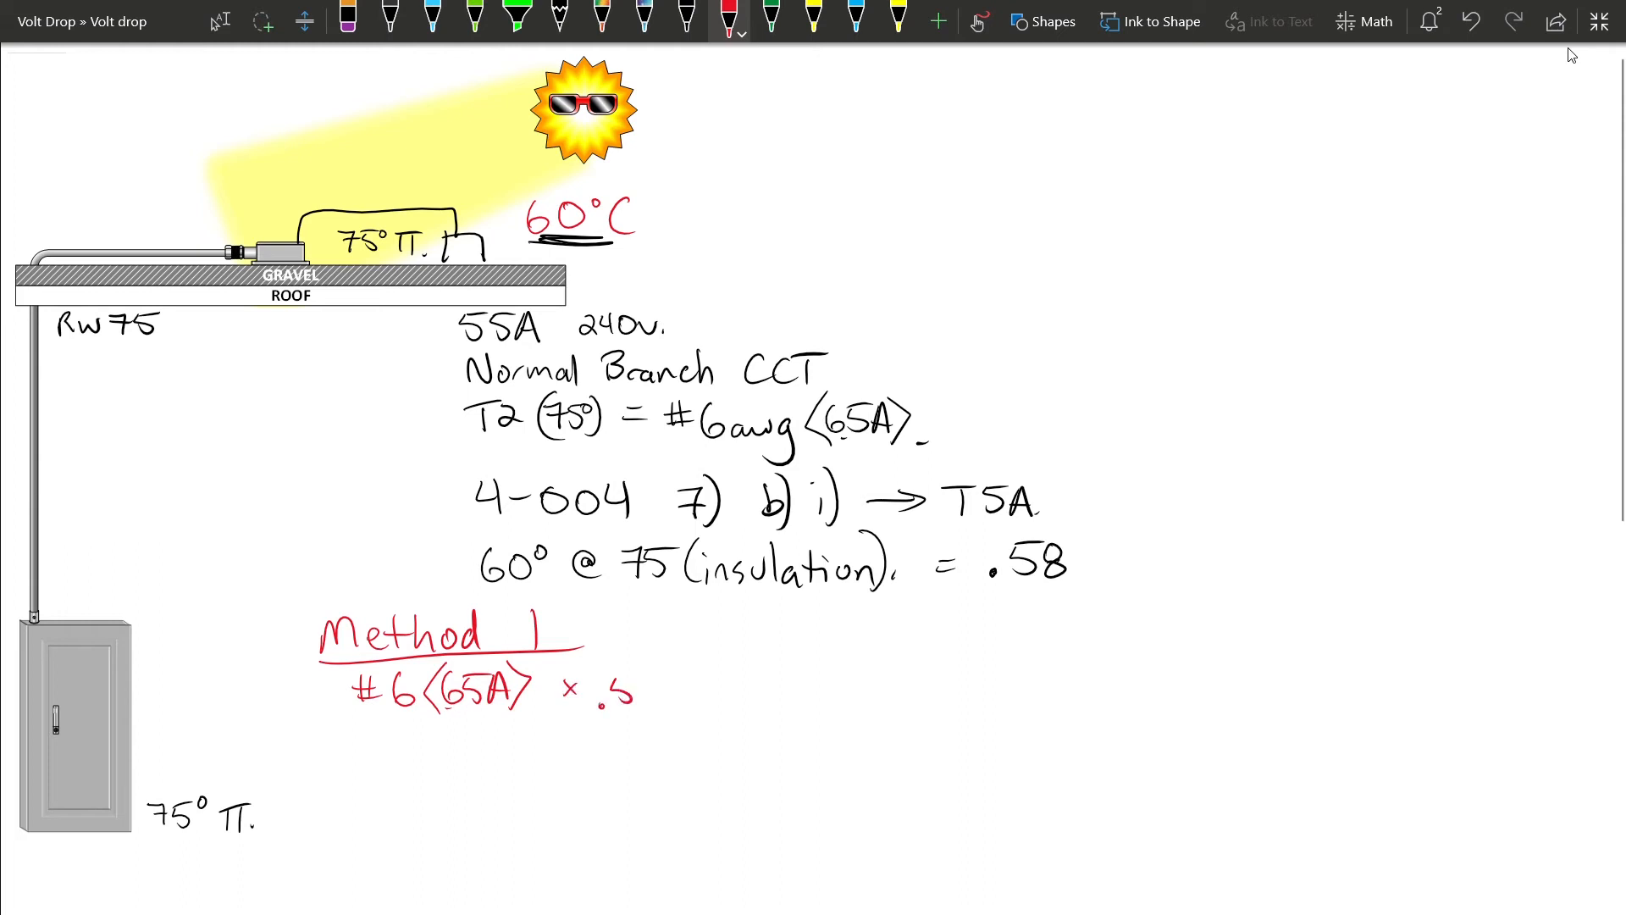
type("58 =")
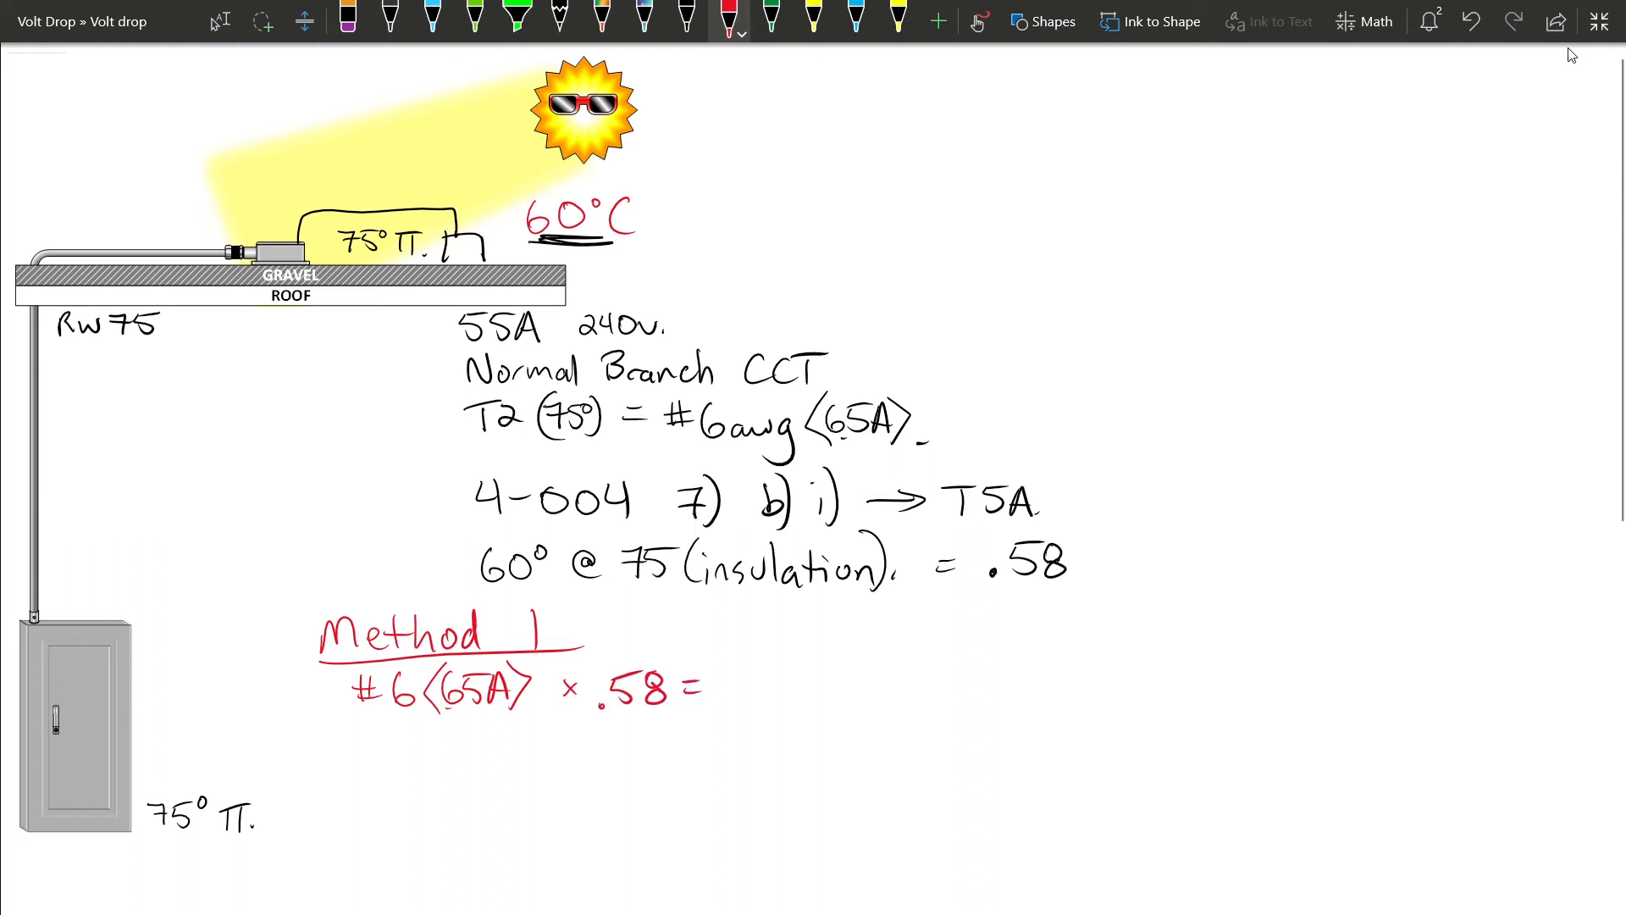
type("37.7A")
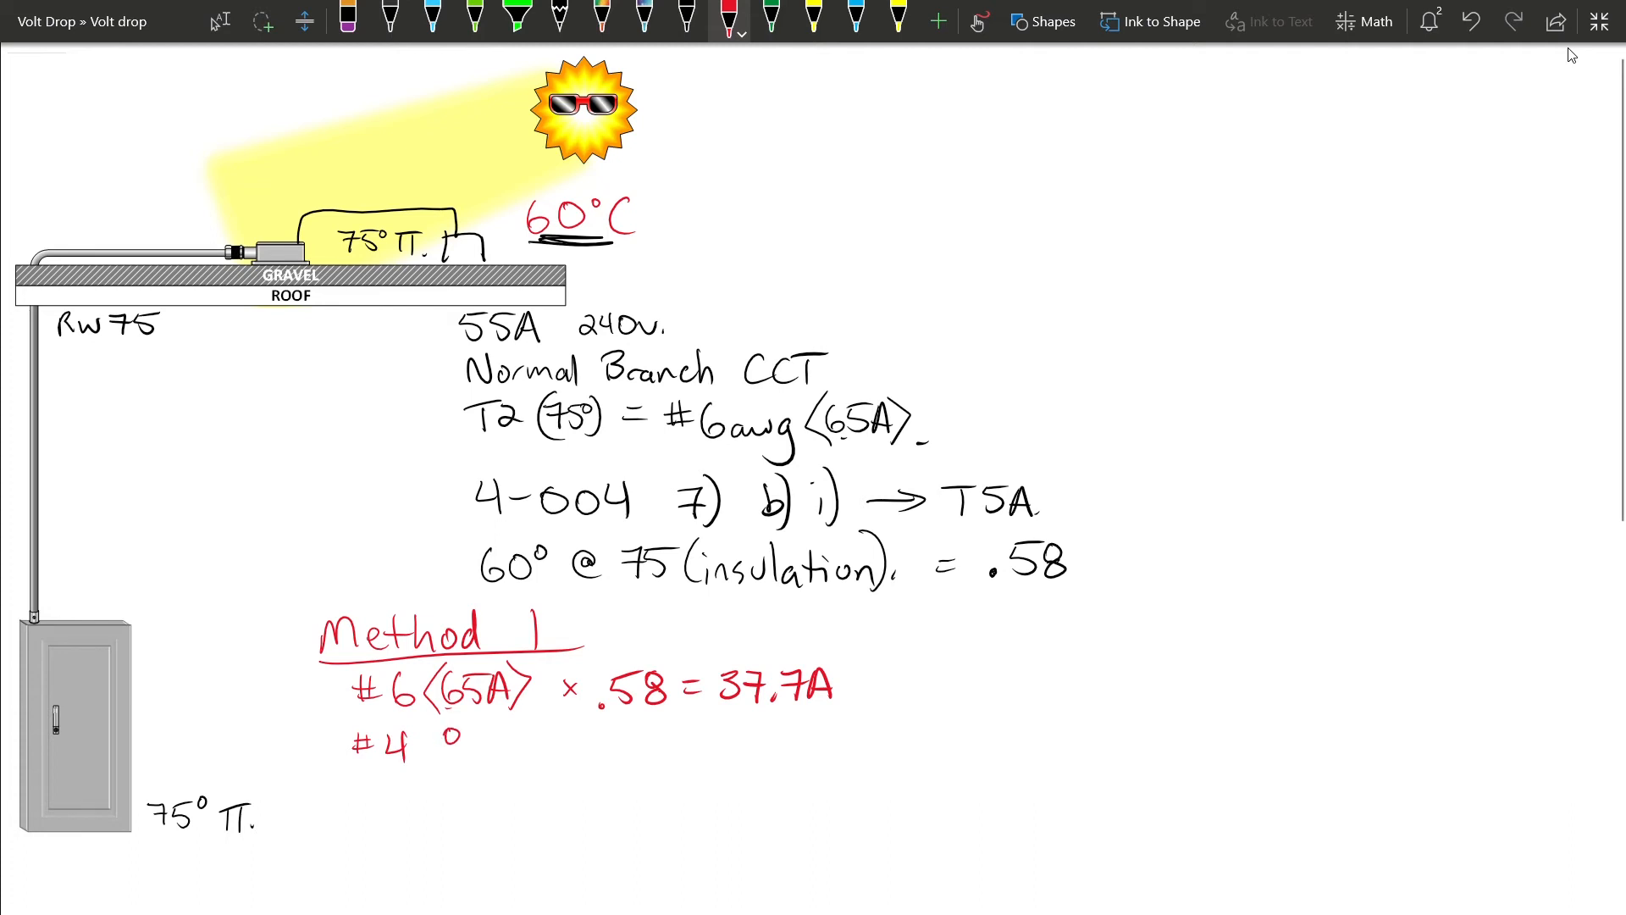
Add the Method 1 lines #4 (85A) × .58 = 49.3A and #3 (100A) × .58 = 58A
type("85A>")
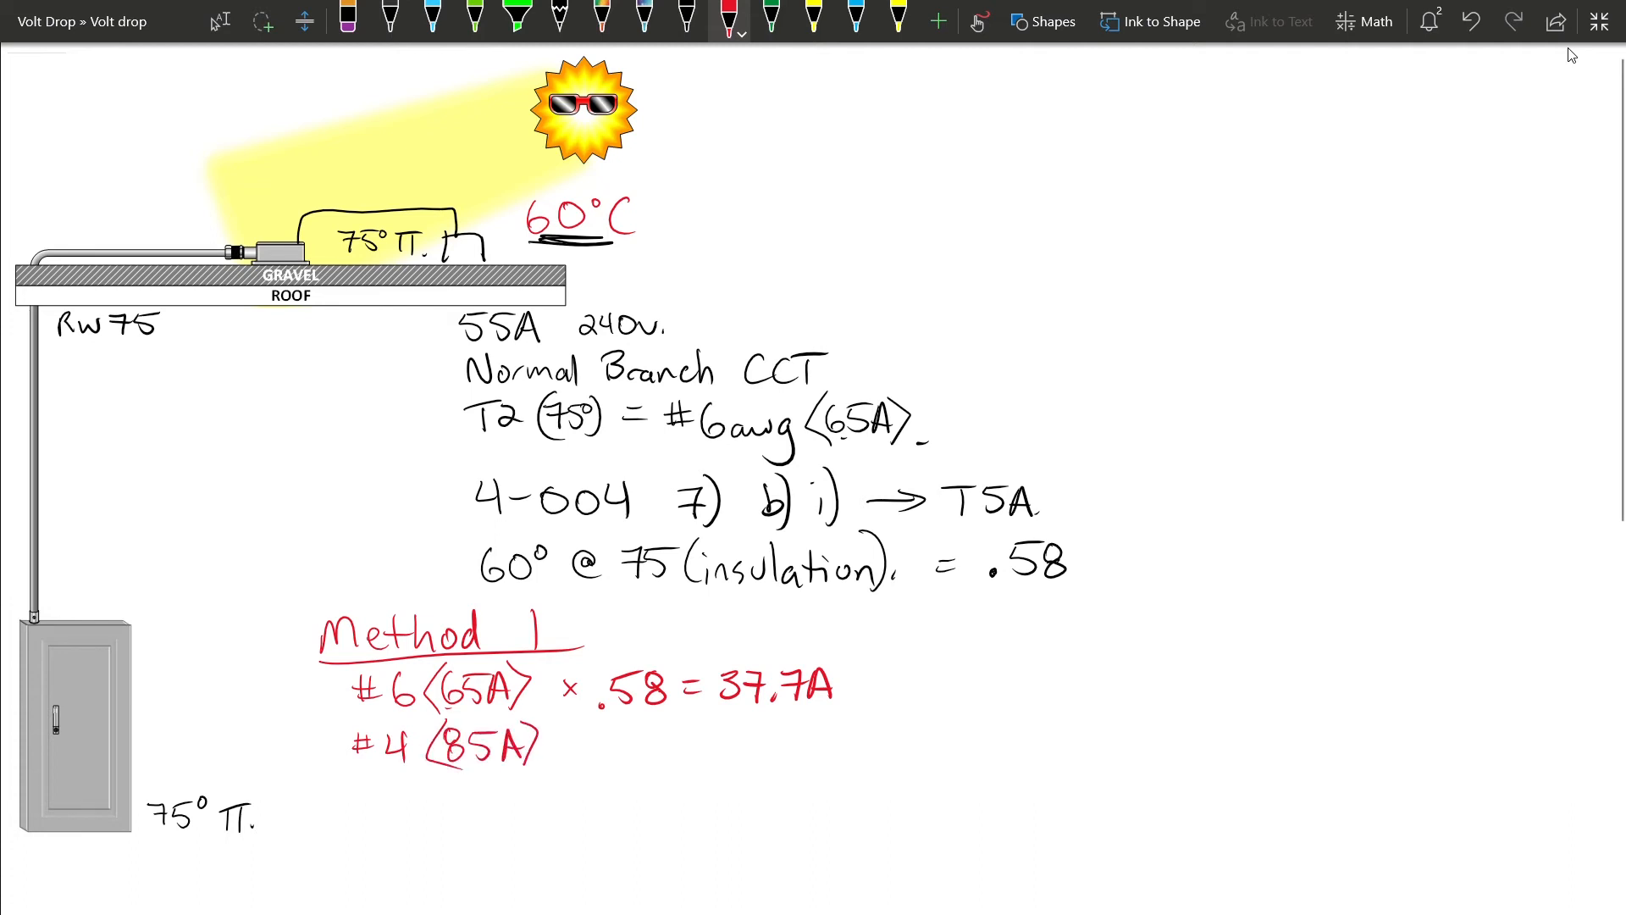
type("× .58")
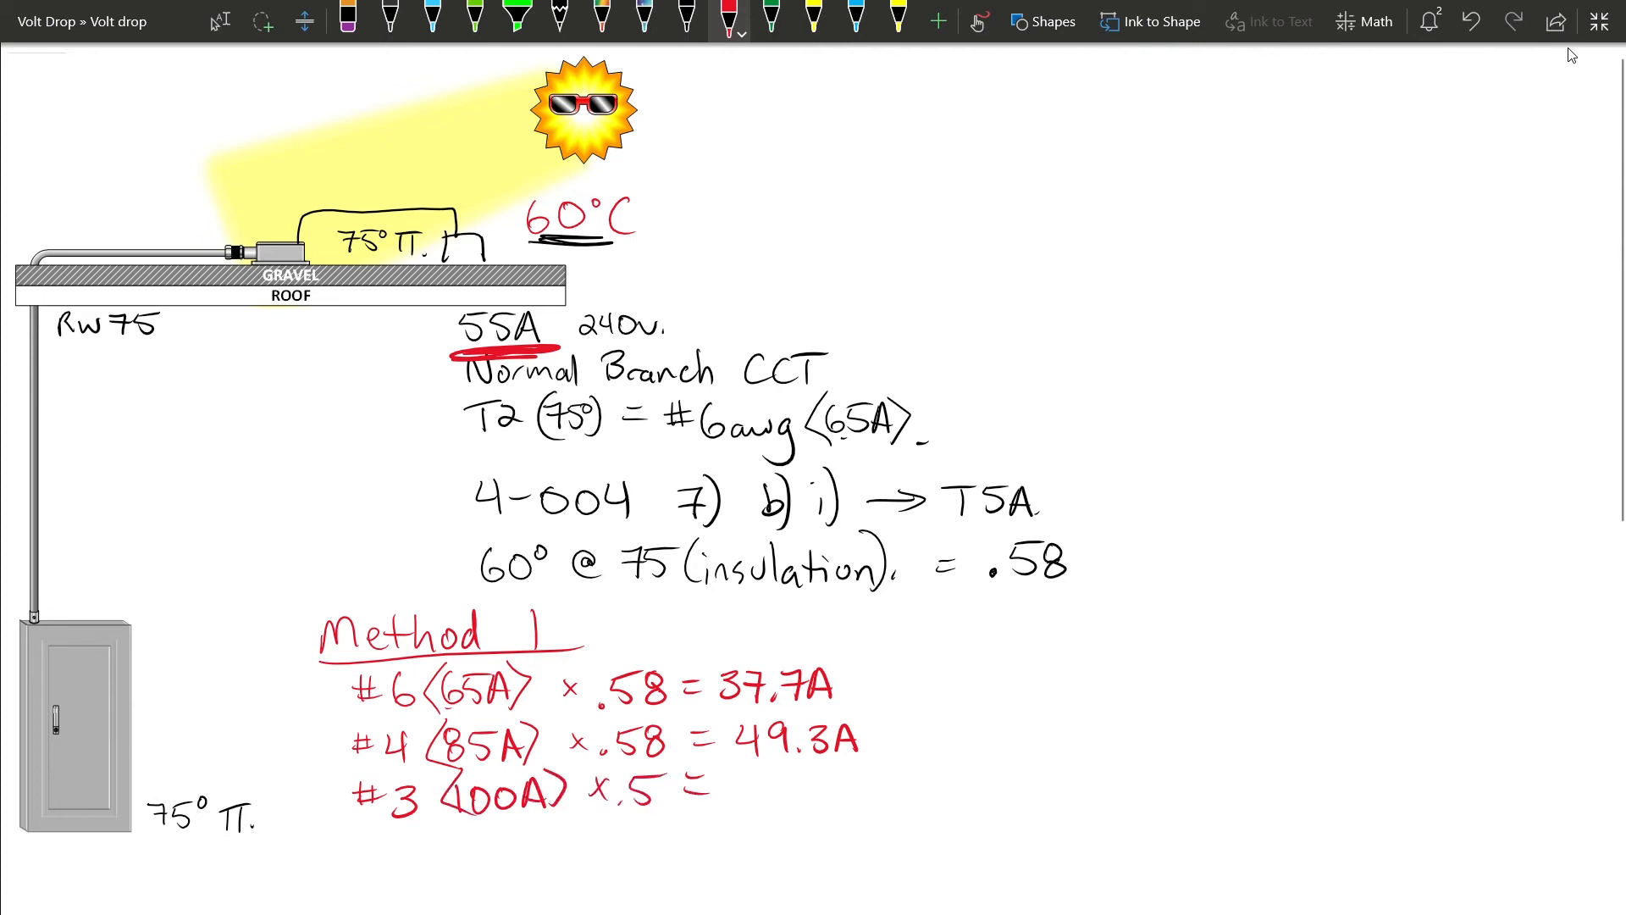
type("581")
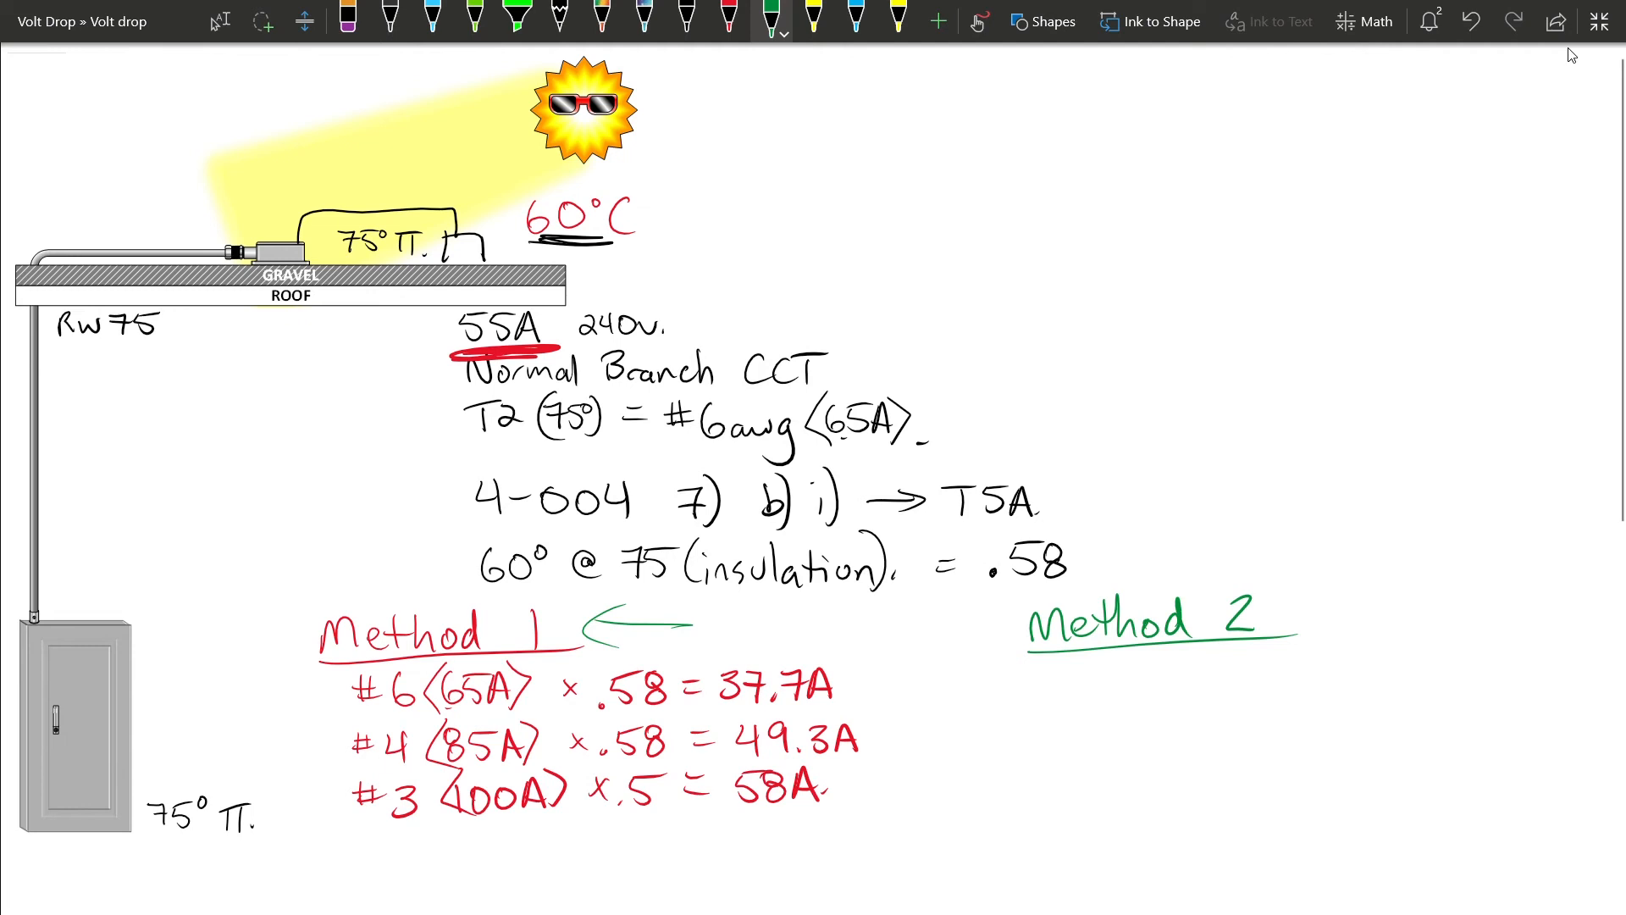
Write green Method 2: 55A ÷ .58 = 94.8A → T2 75° = #3AWG (100A)
type("55l")
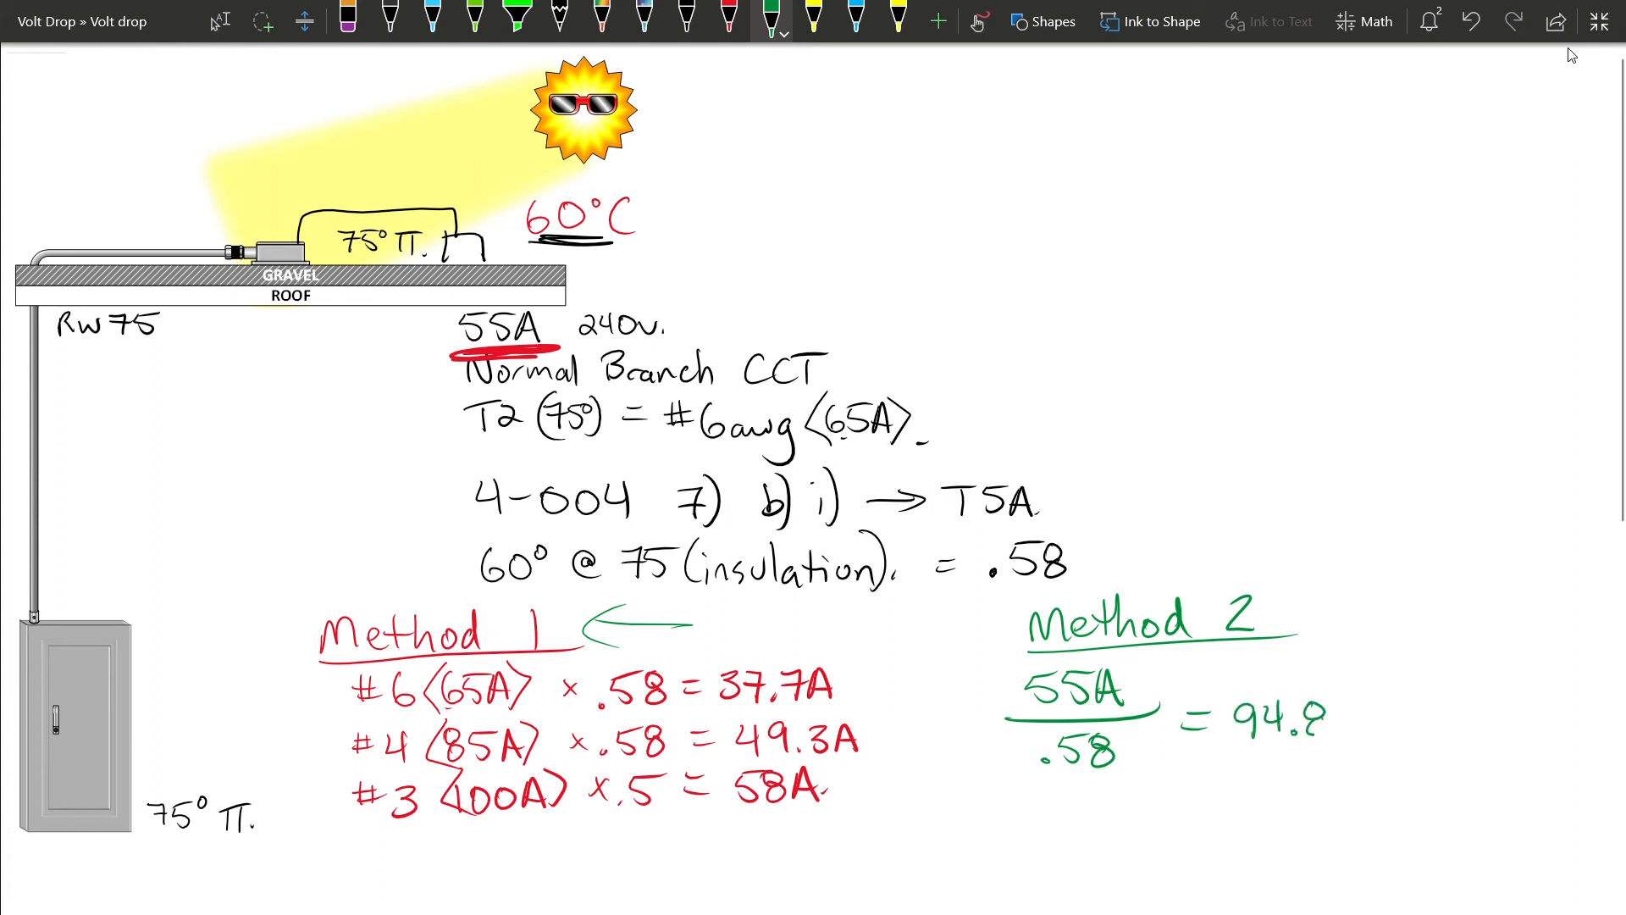
type("A → T2")
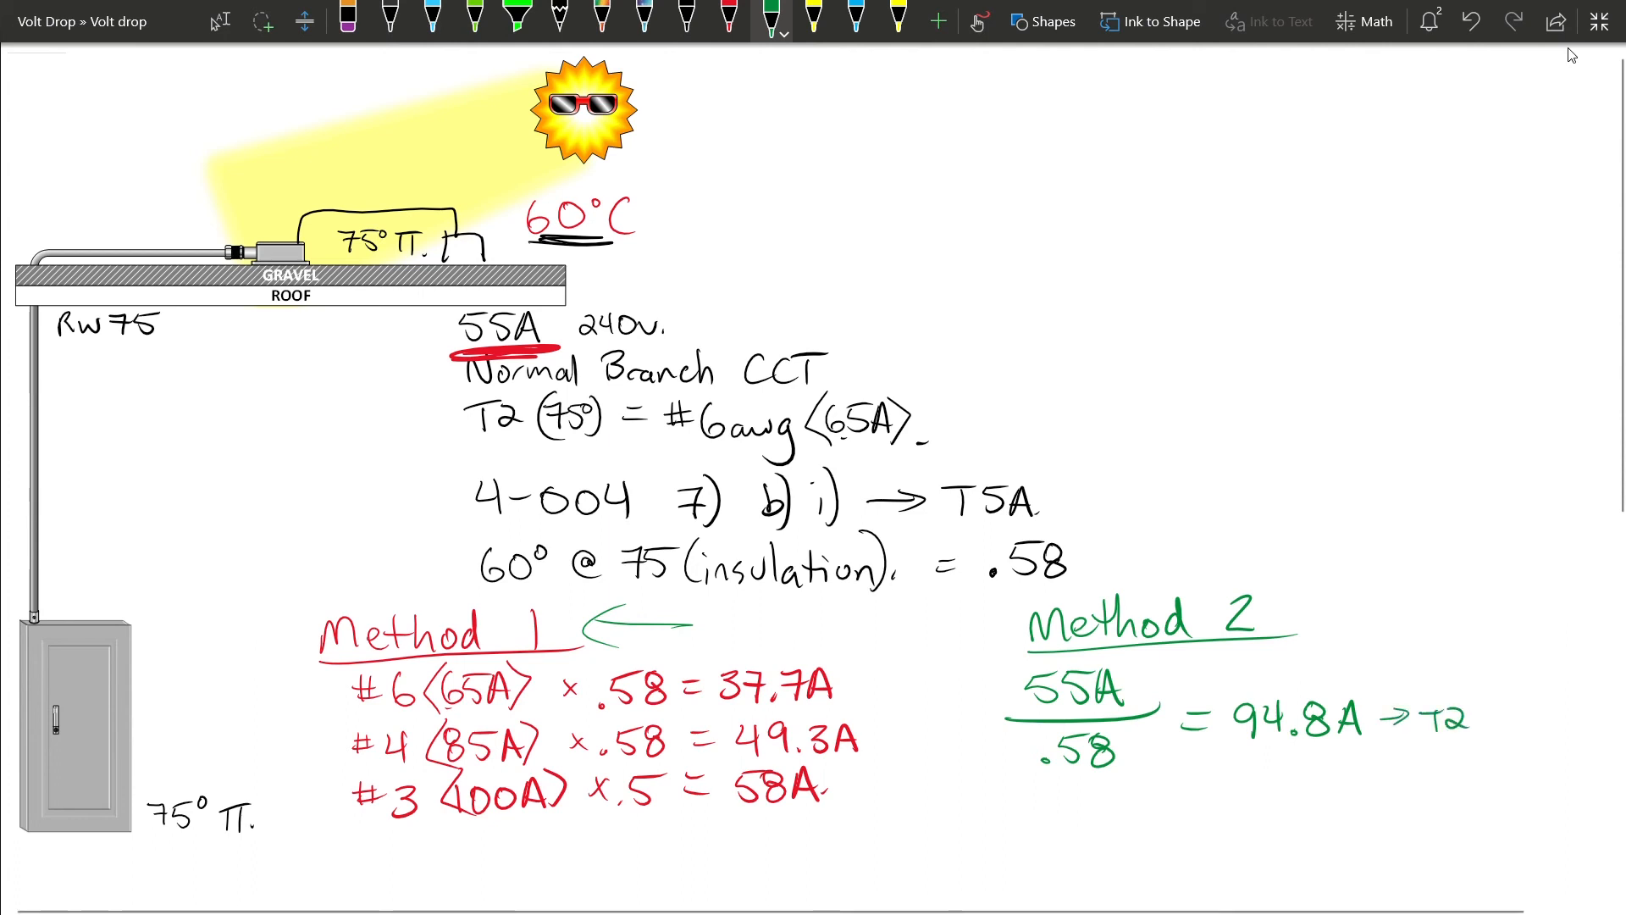
type("75°")
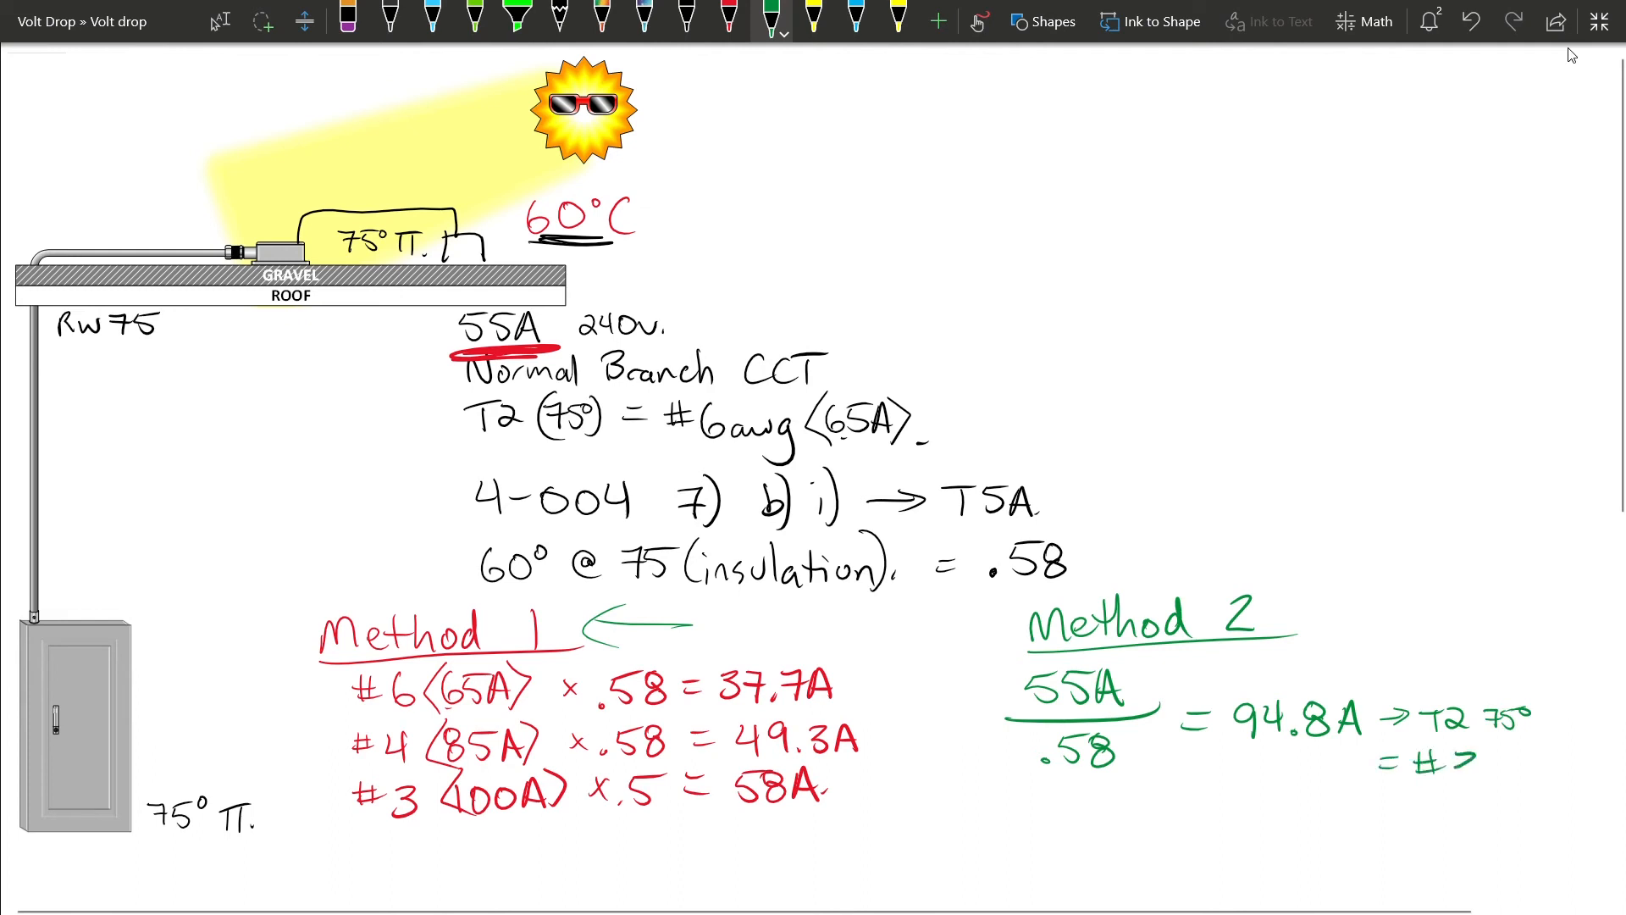
type("3AWG")
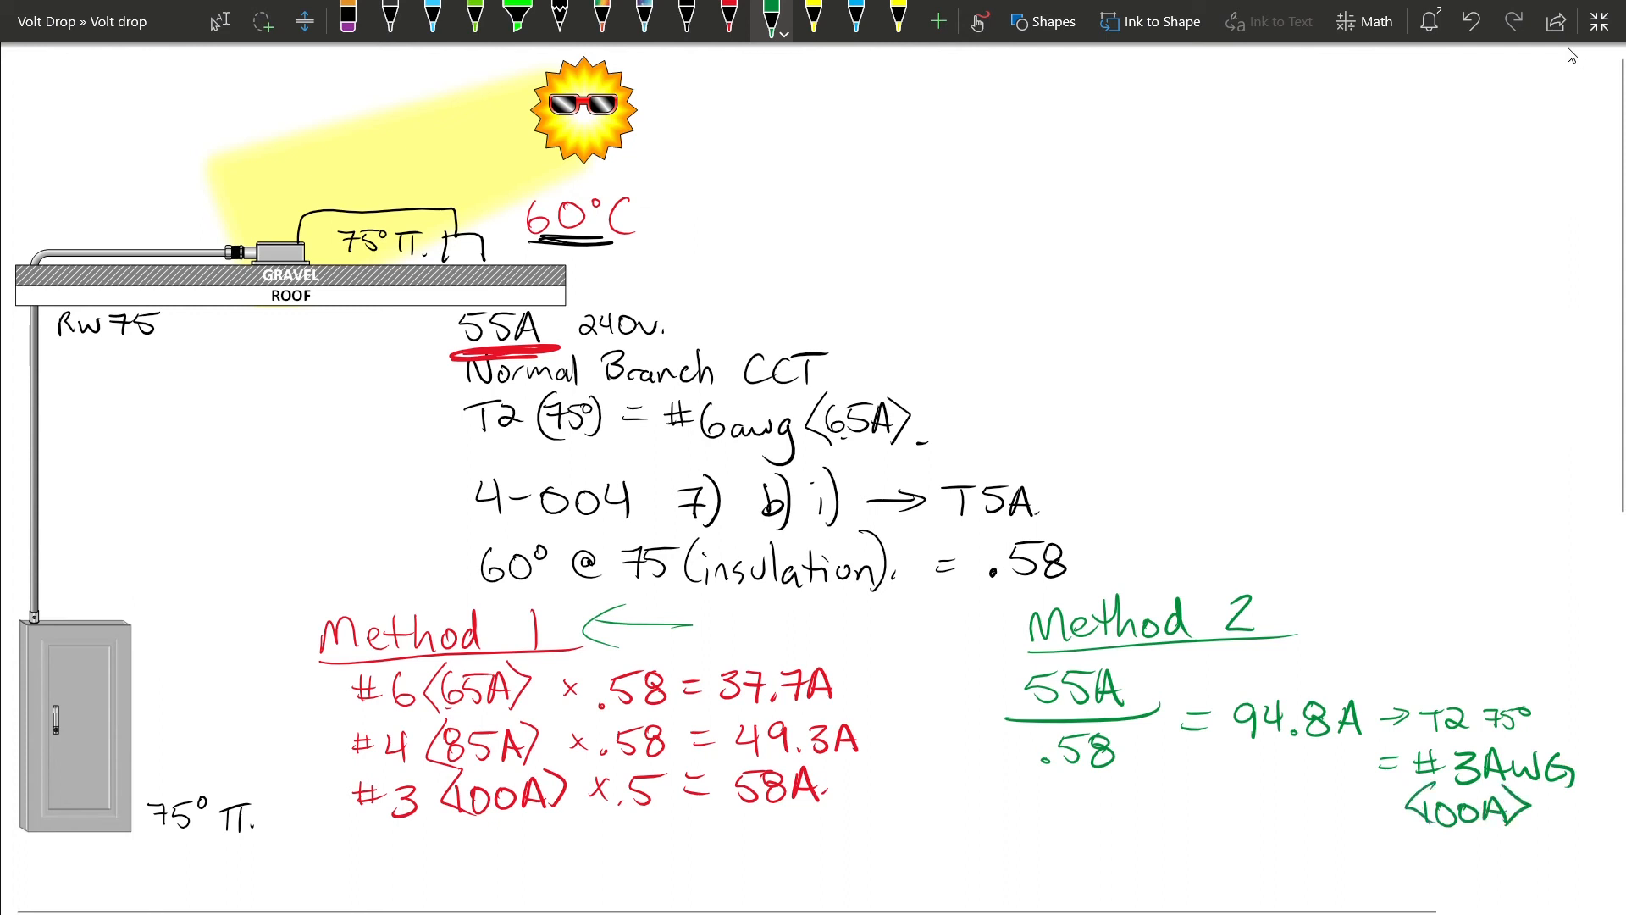
Box the Method 1 #3 line and the #3AWG (100A) result in green, then pick blue ink
left_click_drag(374, 789, 819, 789)
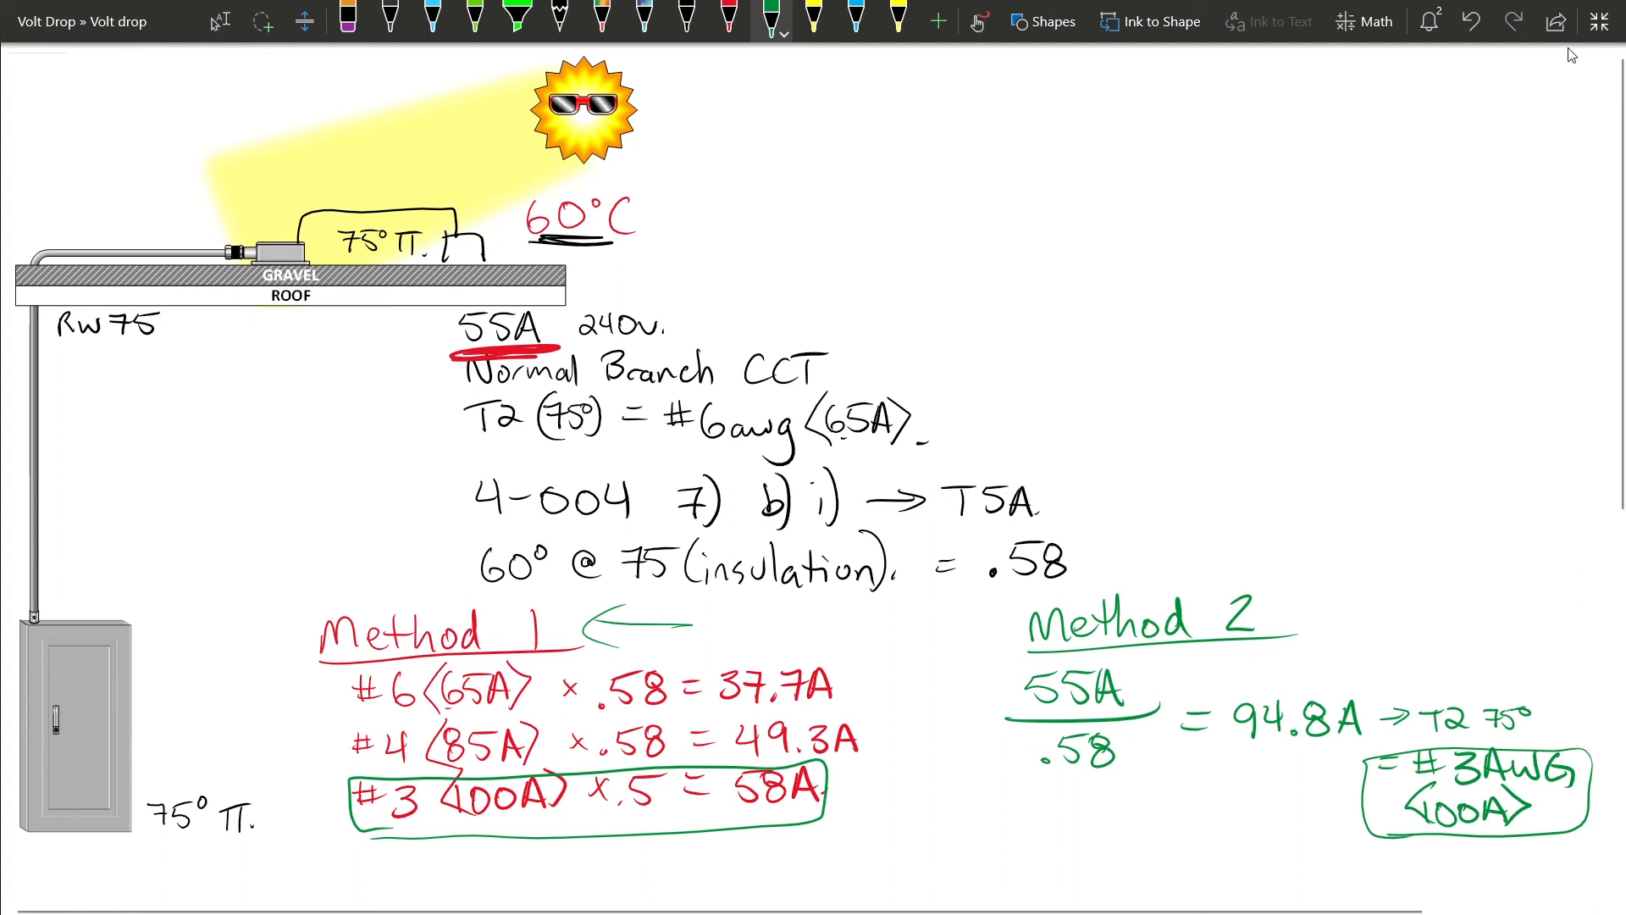
left_click(855, 19)
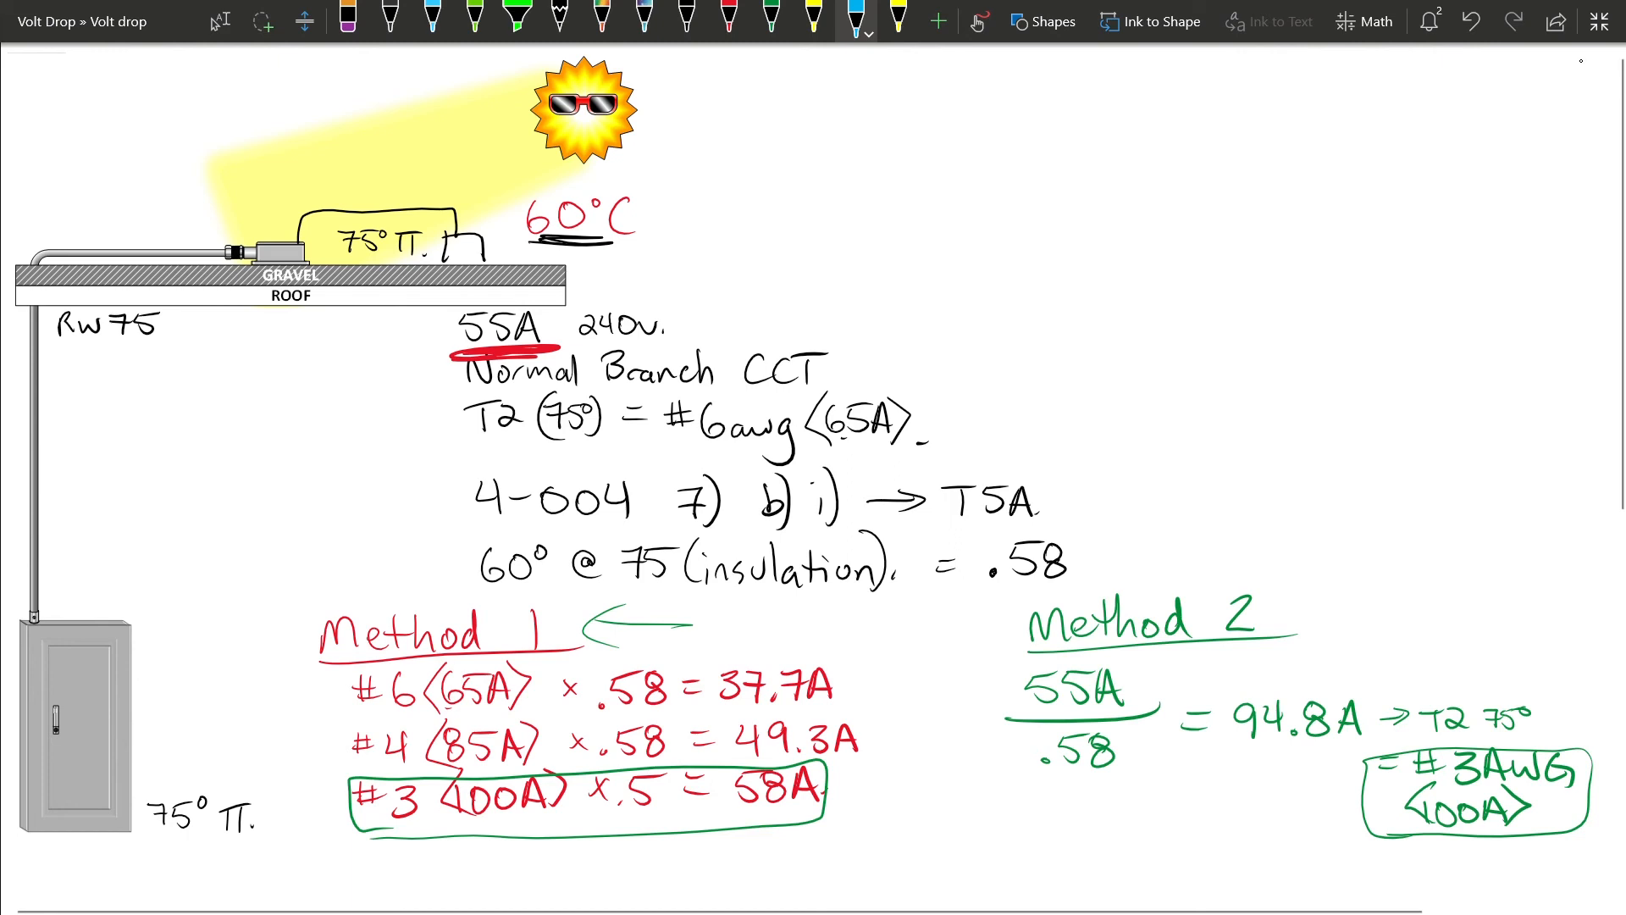
mouse_move(1572, 55)
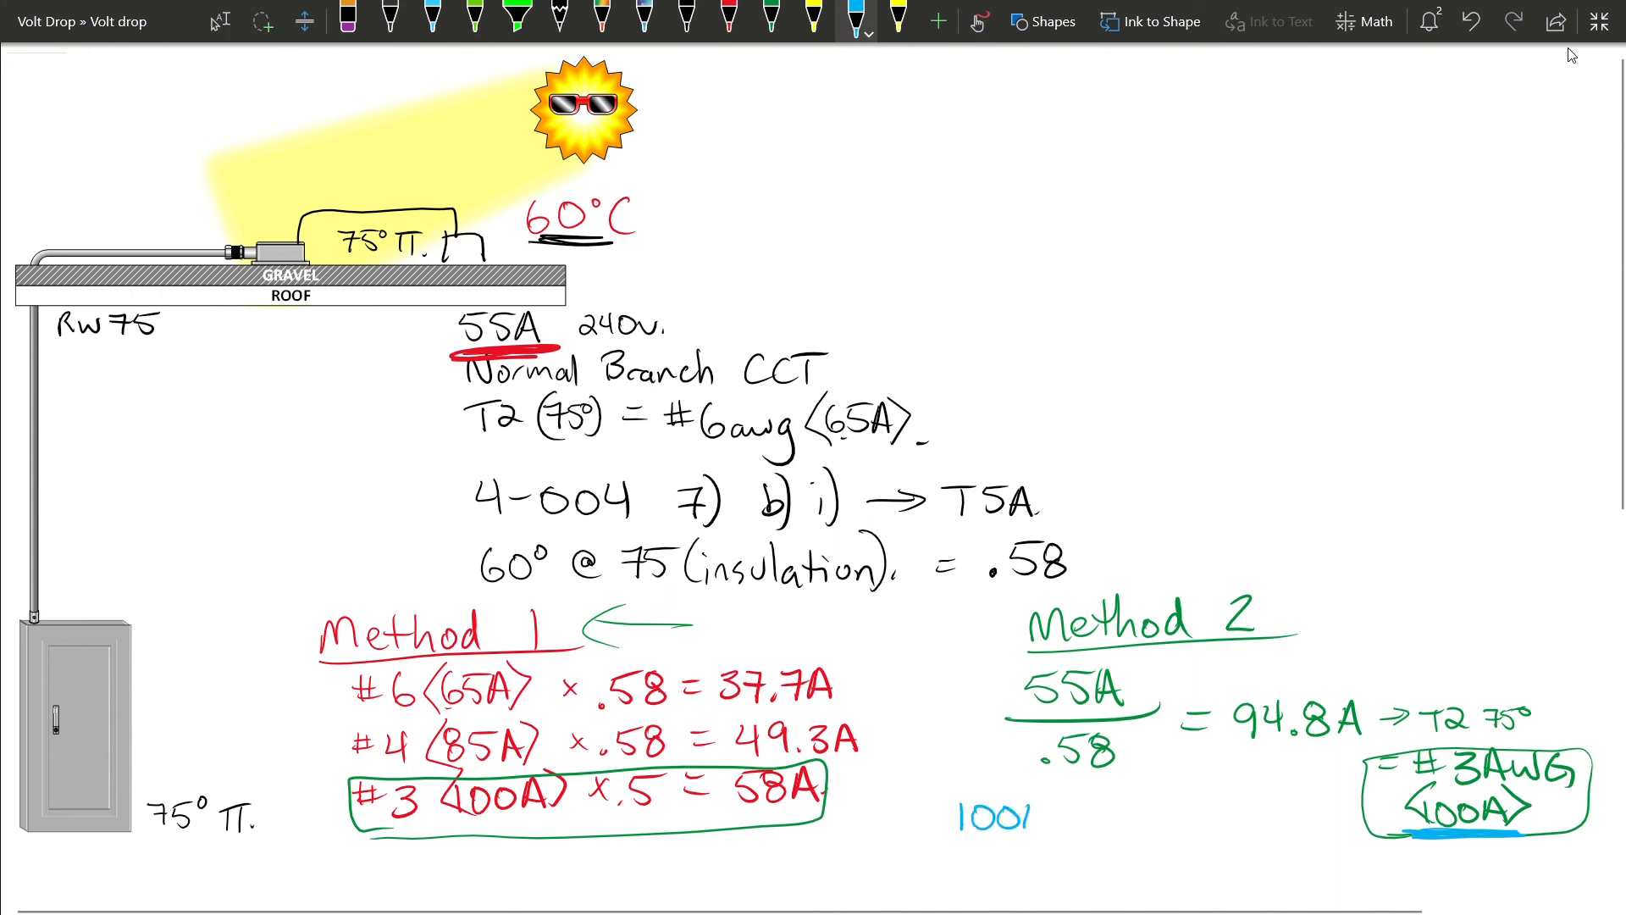
Write 100A × .58 = 58A in blue with 58A boxed, concluding T13 = 60A o/c
type("A × .58 = 58A")
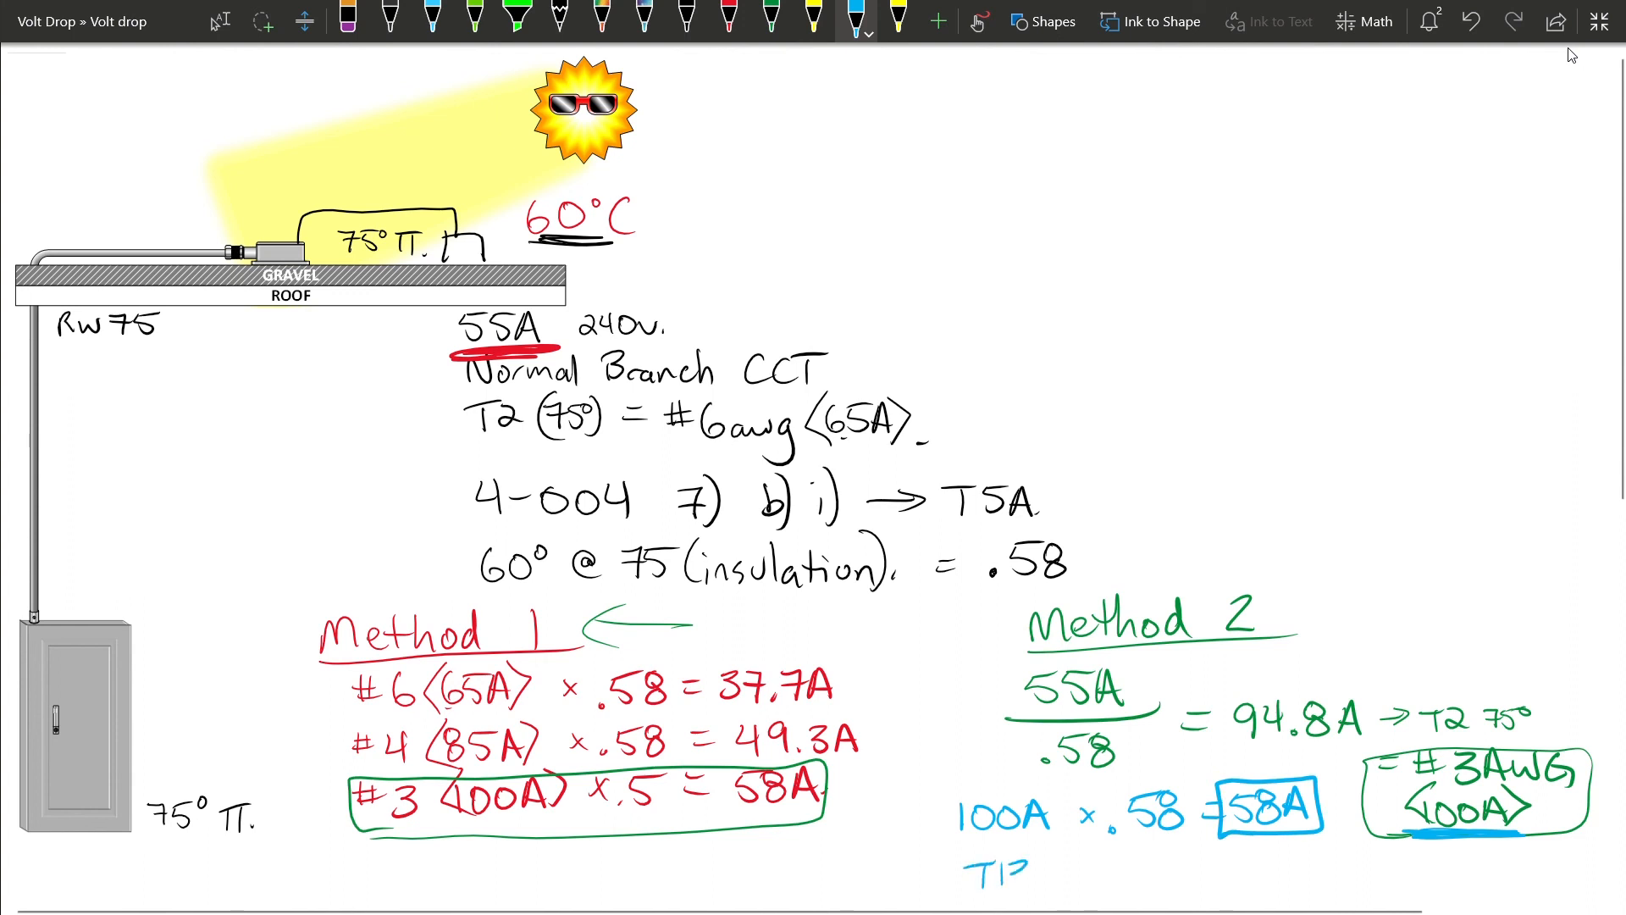
type("3 =")
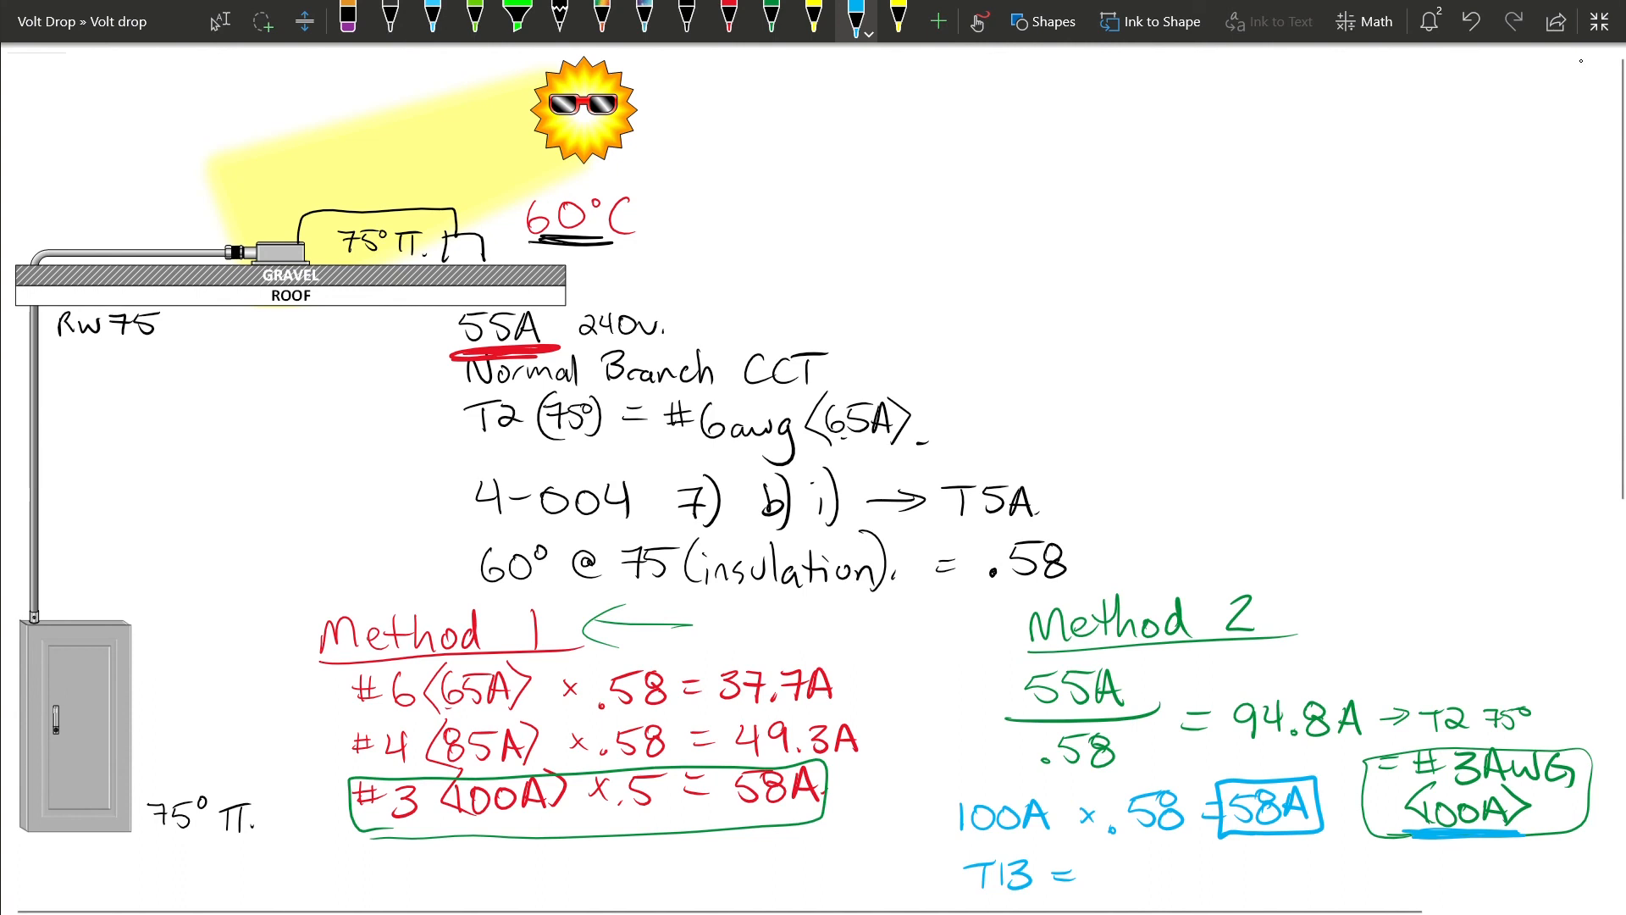
mouse_move(1572, 55)
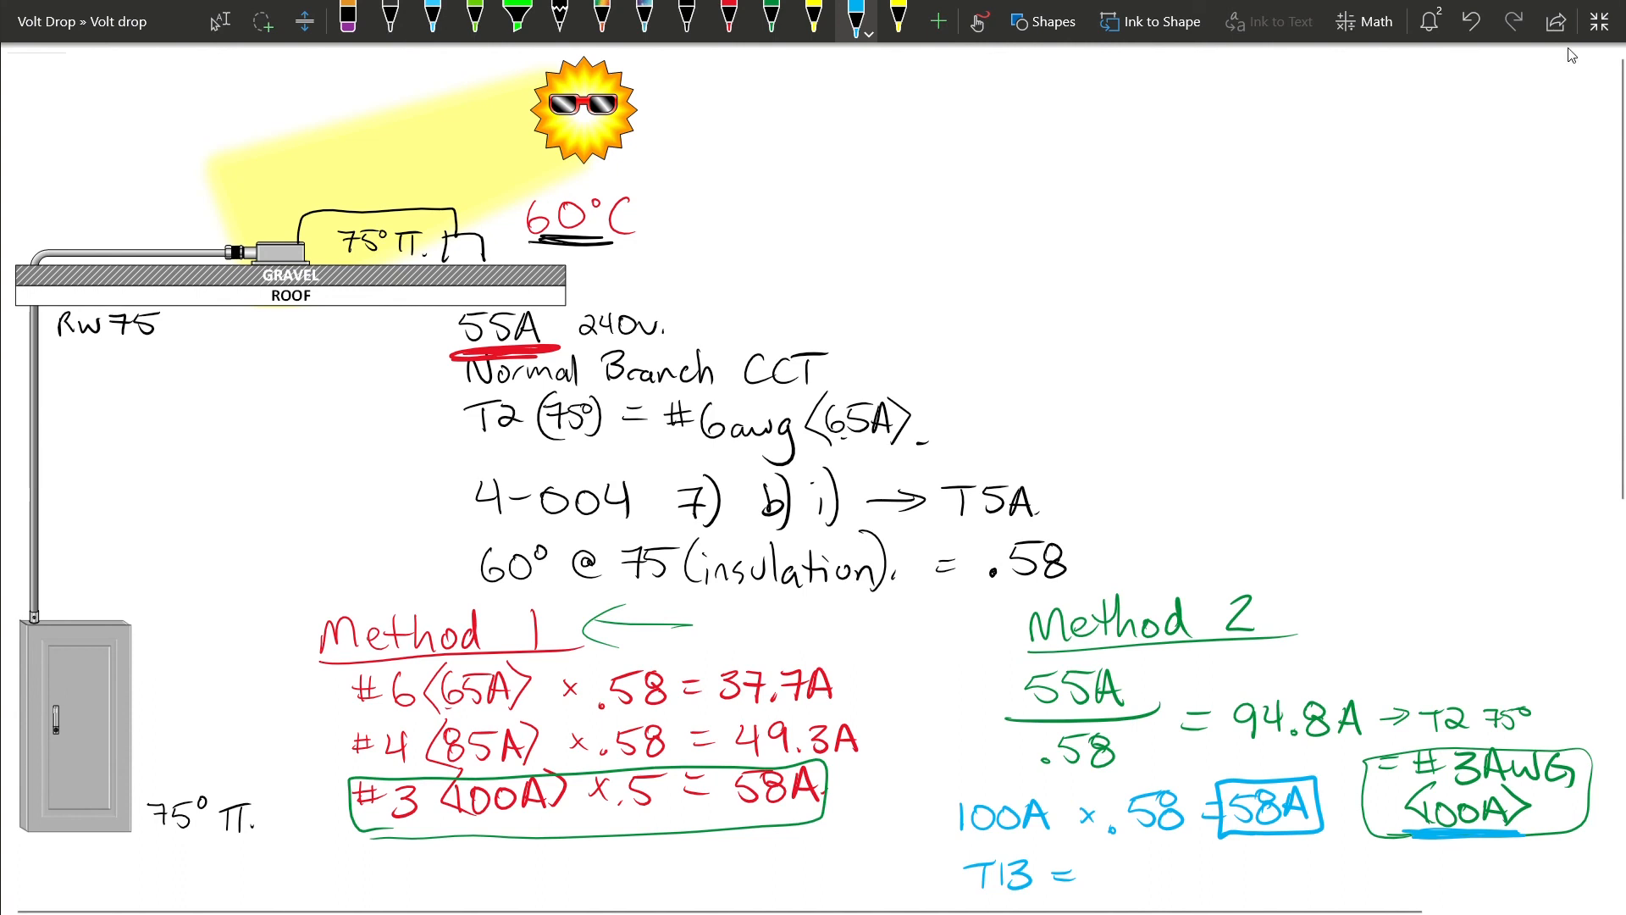
type("60A")
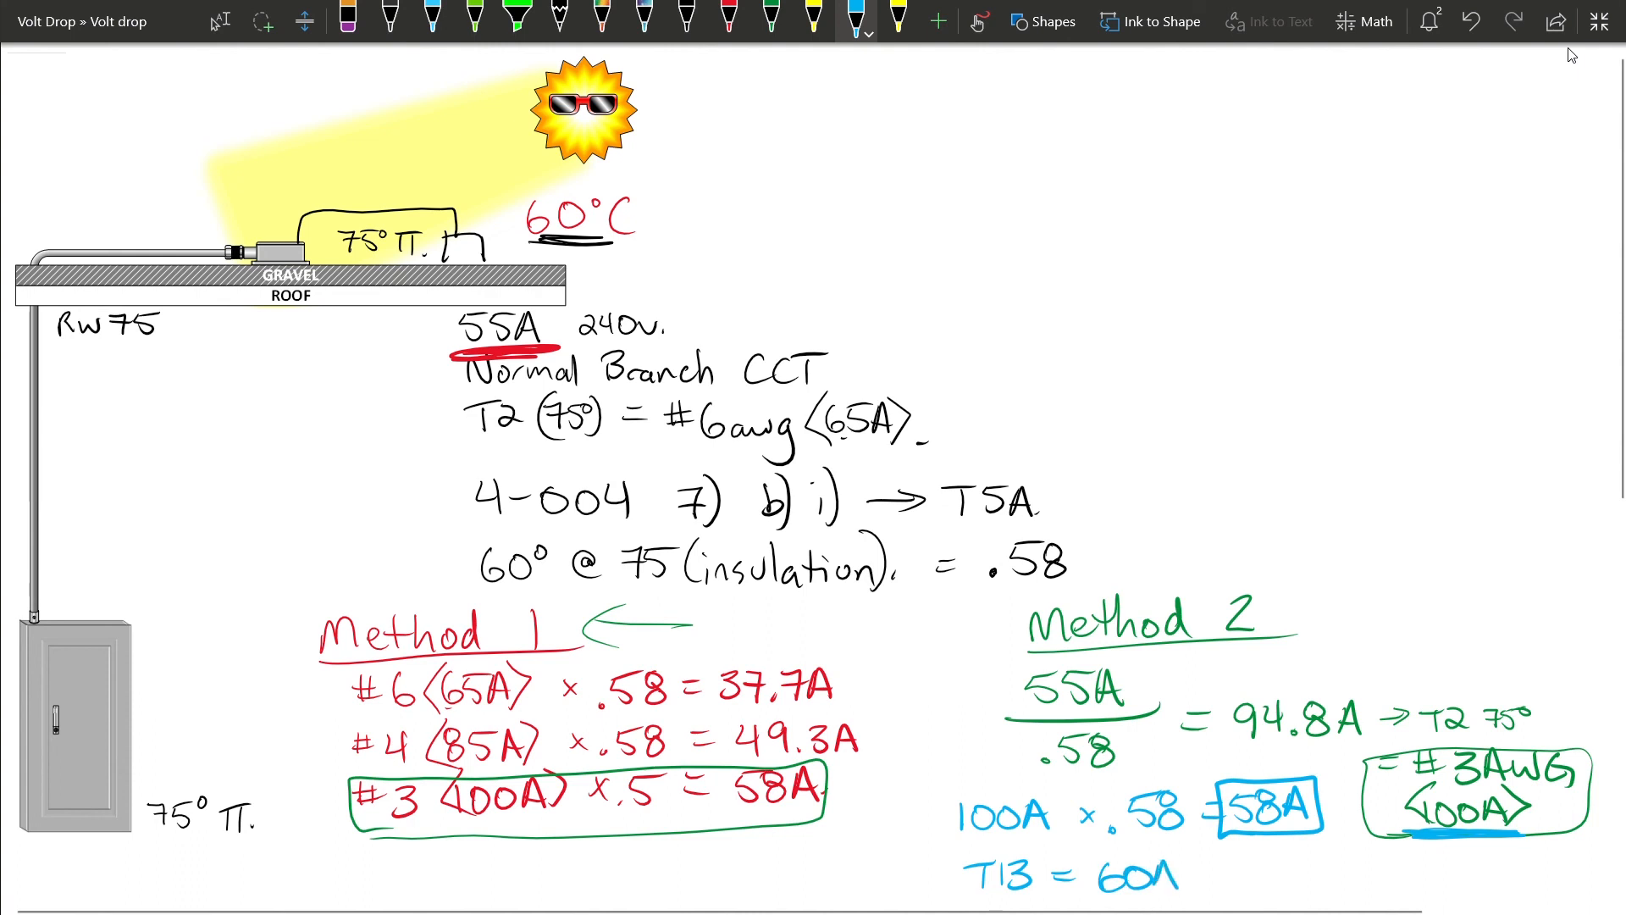
type("d/c.")
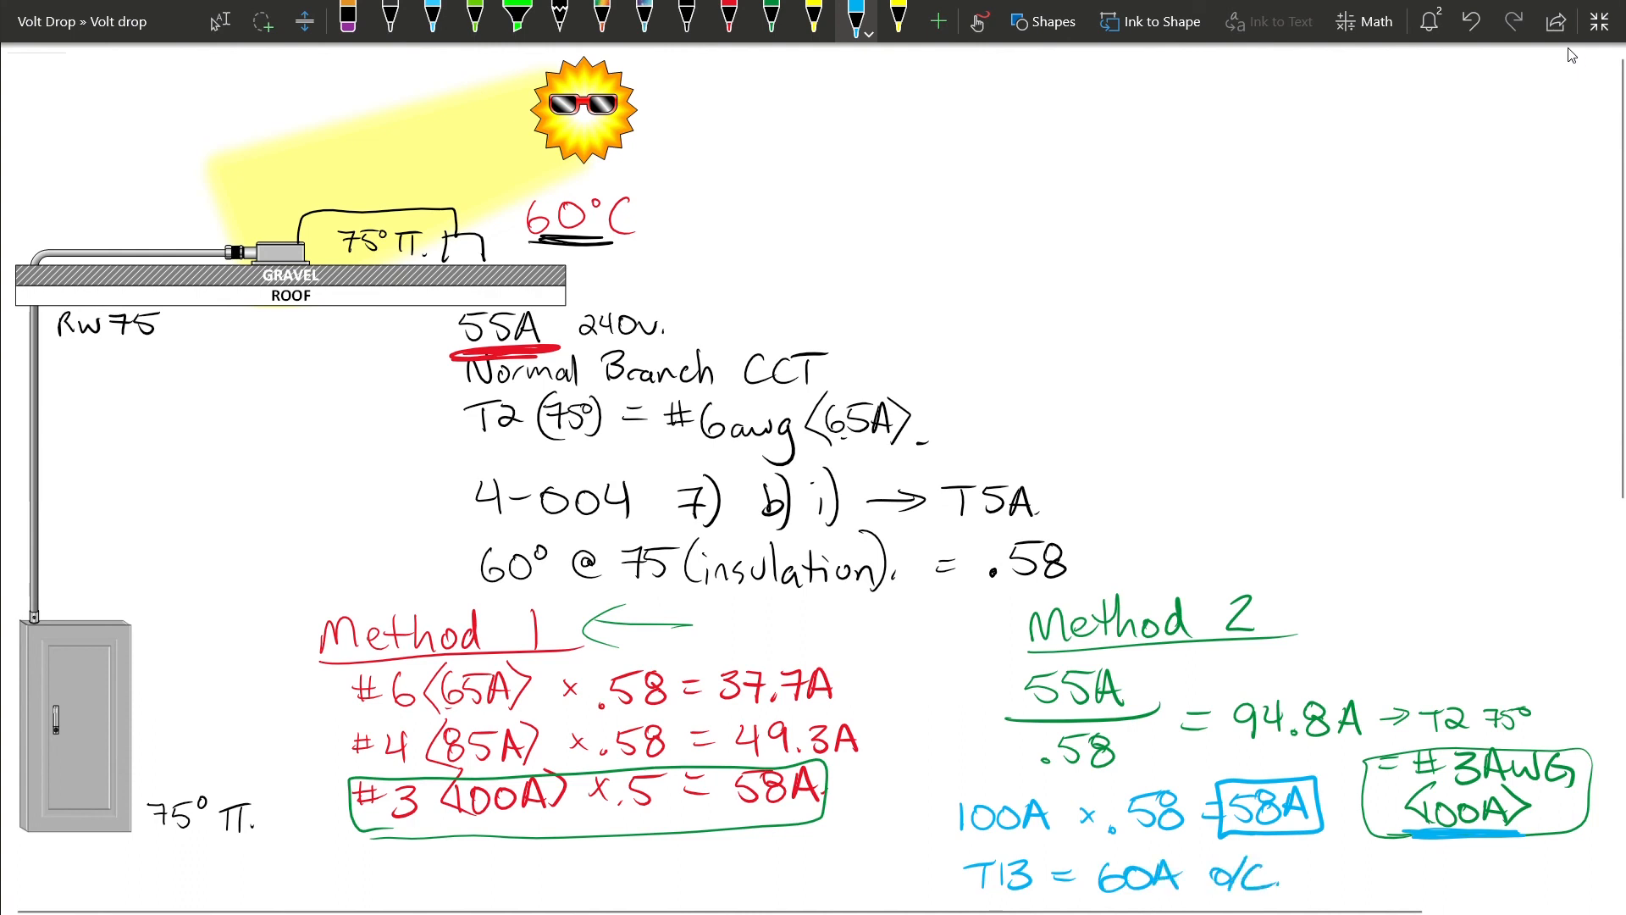